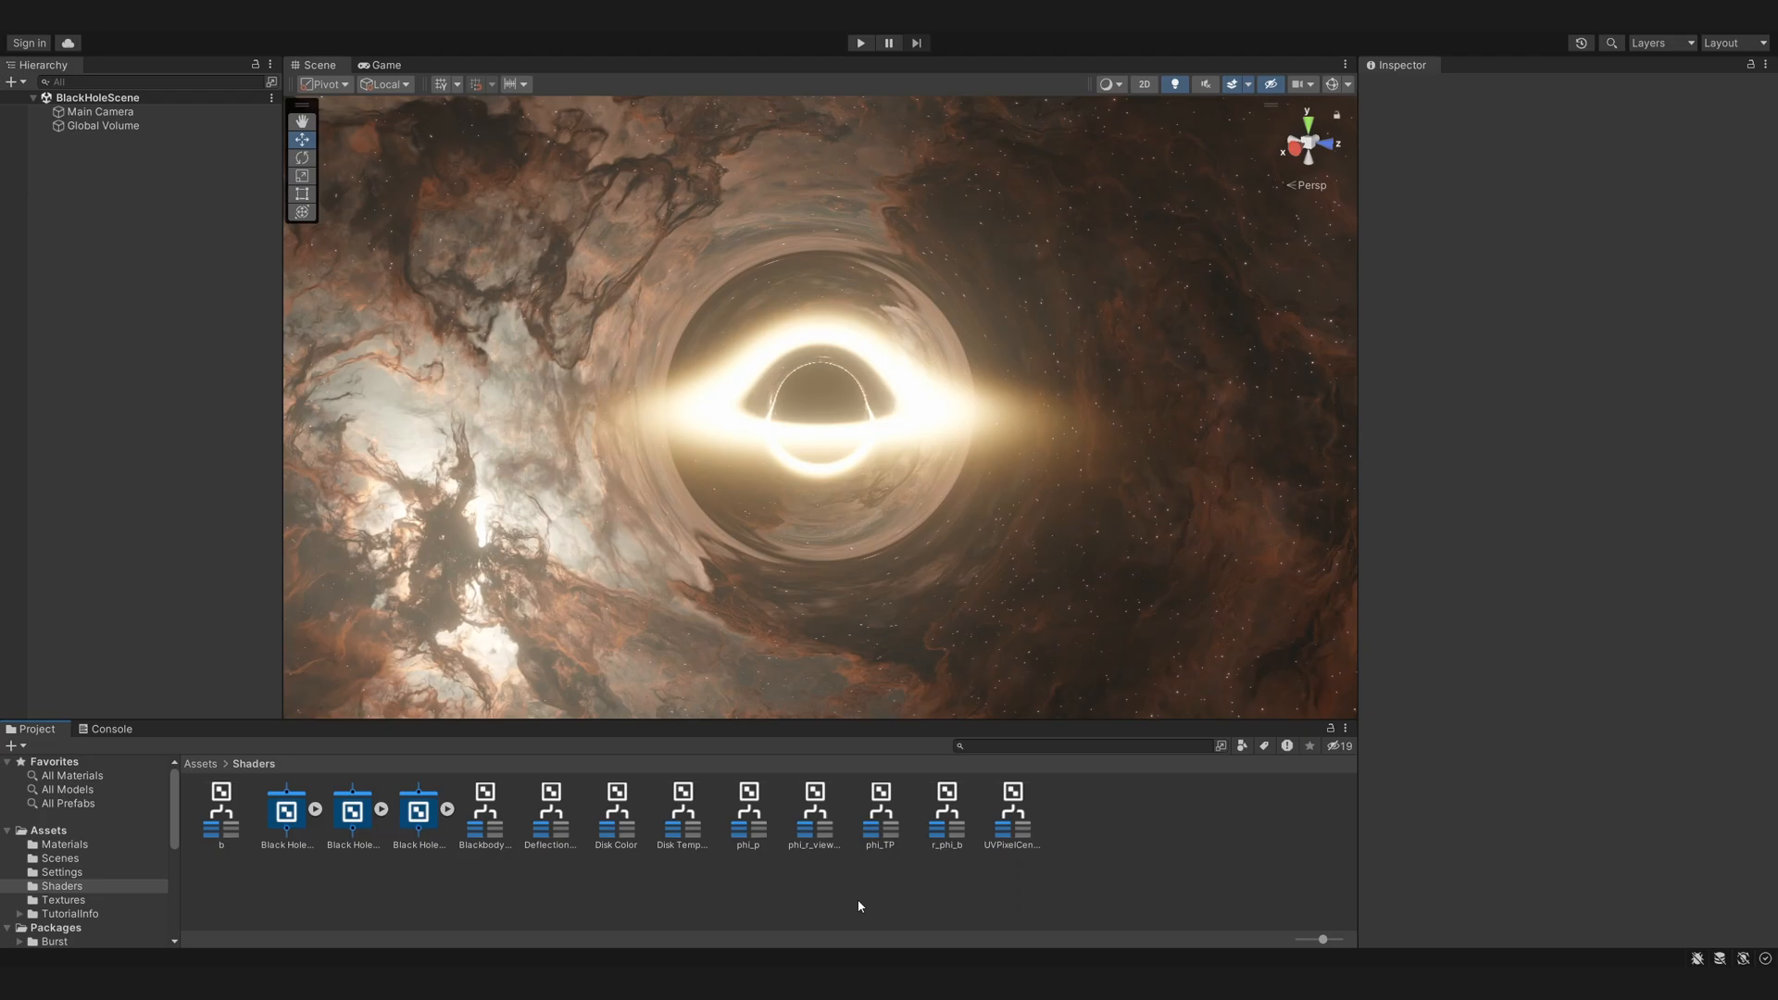
- Create a FractalNoise sub graph with r and phi inputs driving Cosine and Sine nodes
right_click(859, 905)
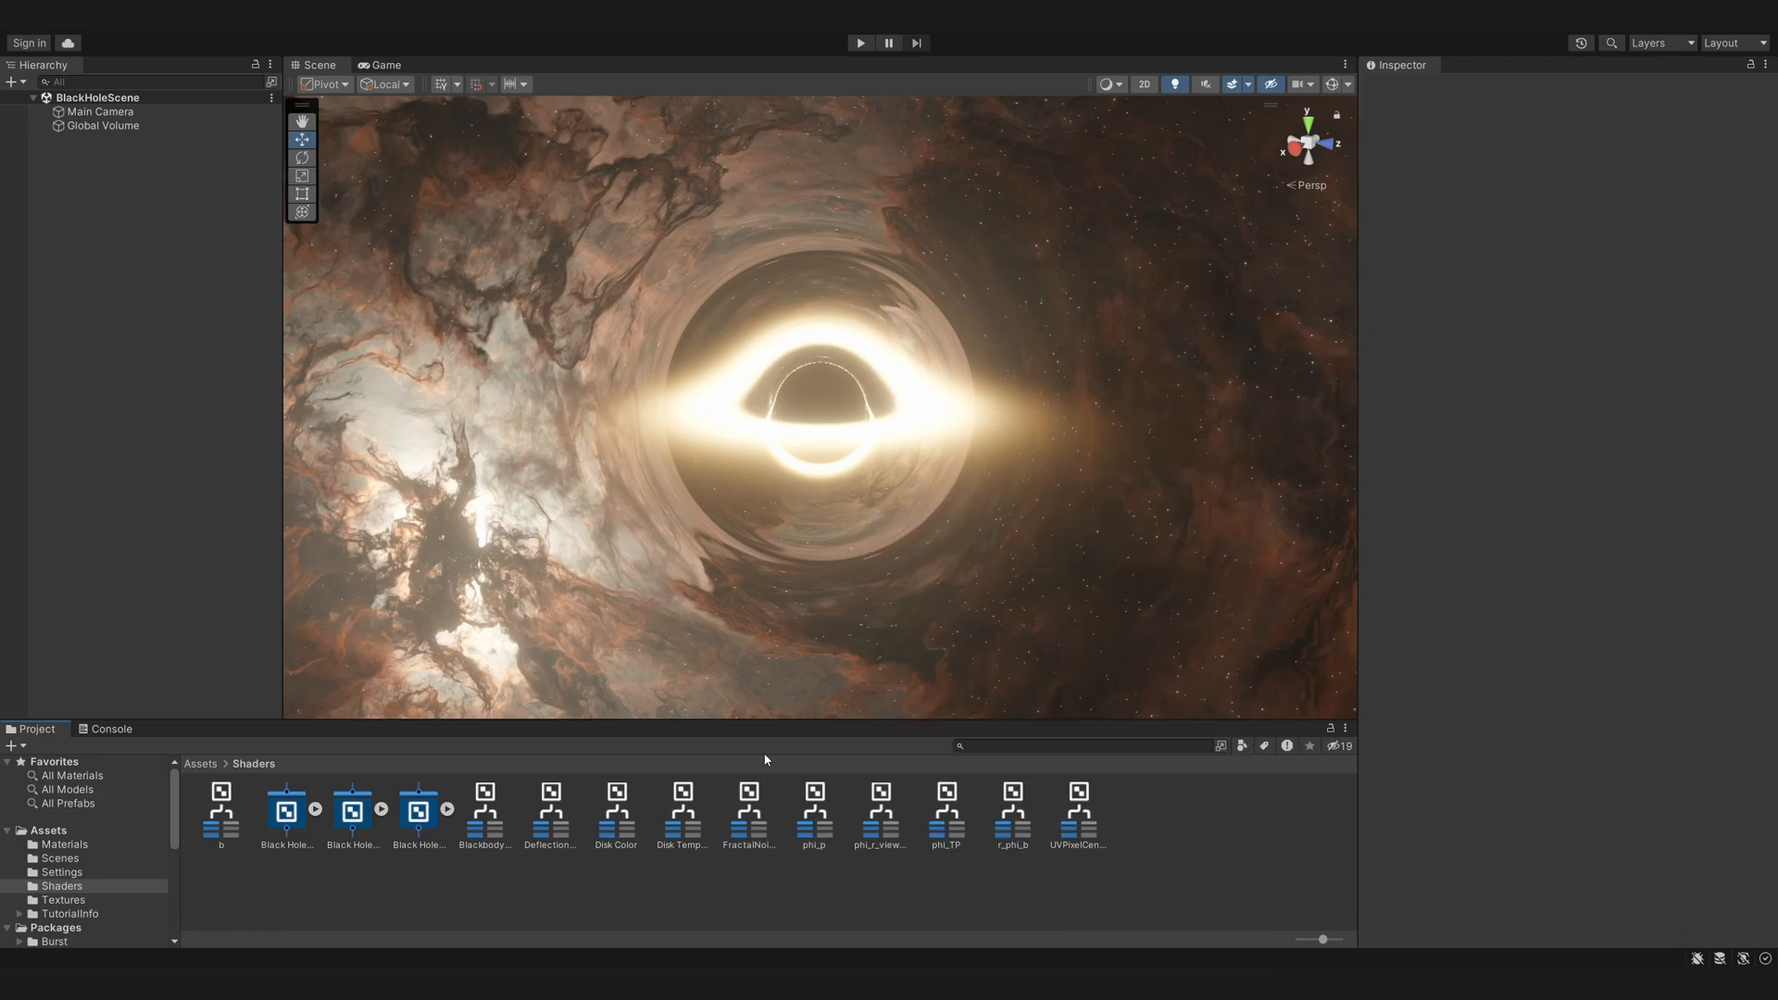
left_click(502, 138)
type("mul")
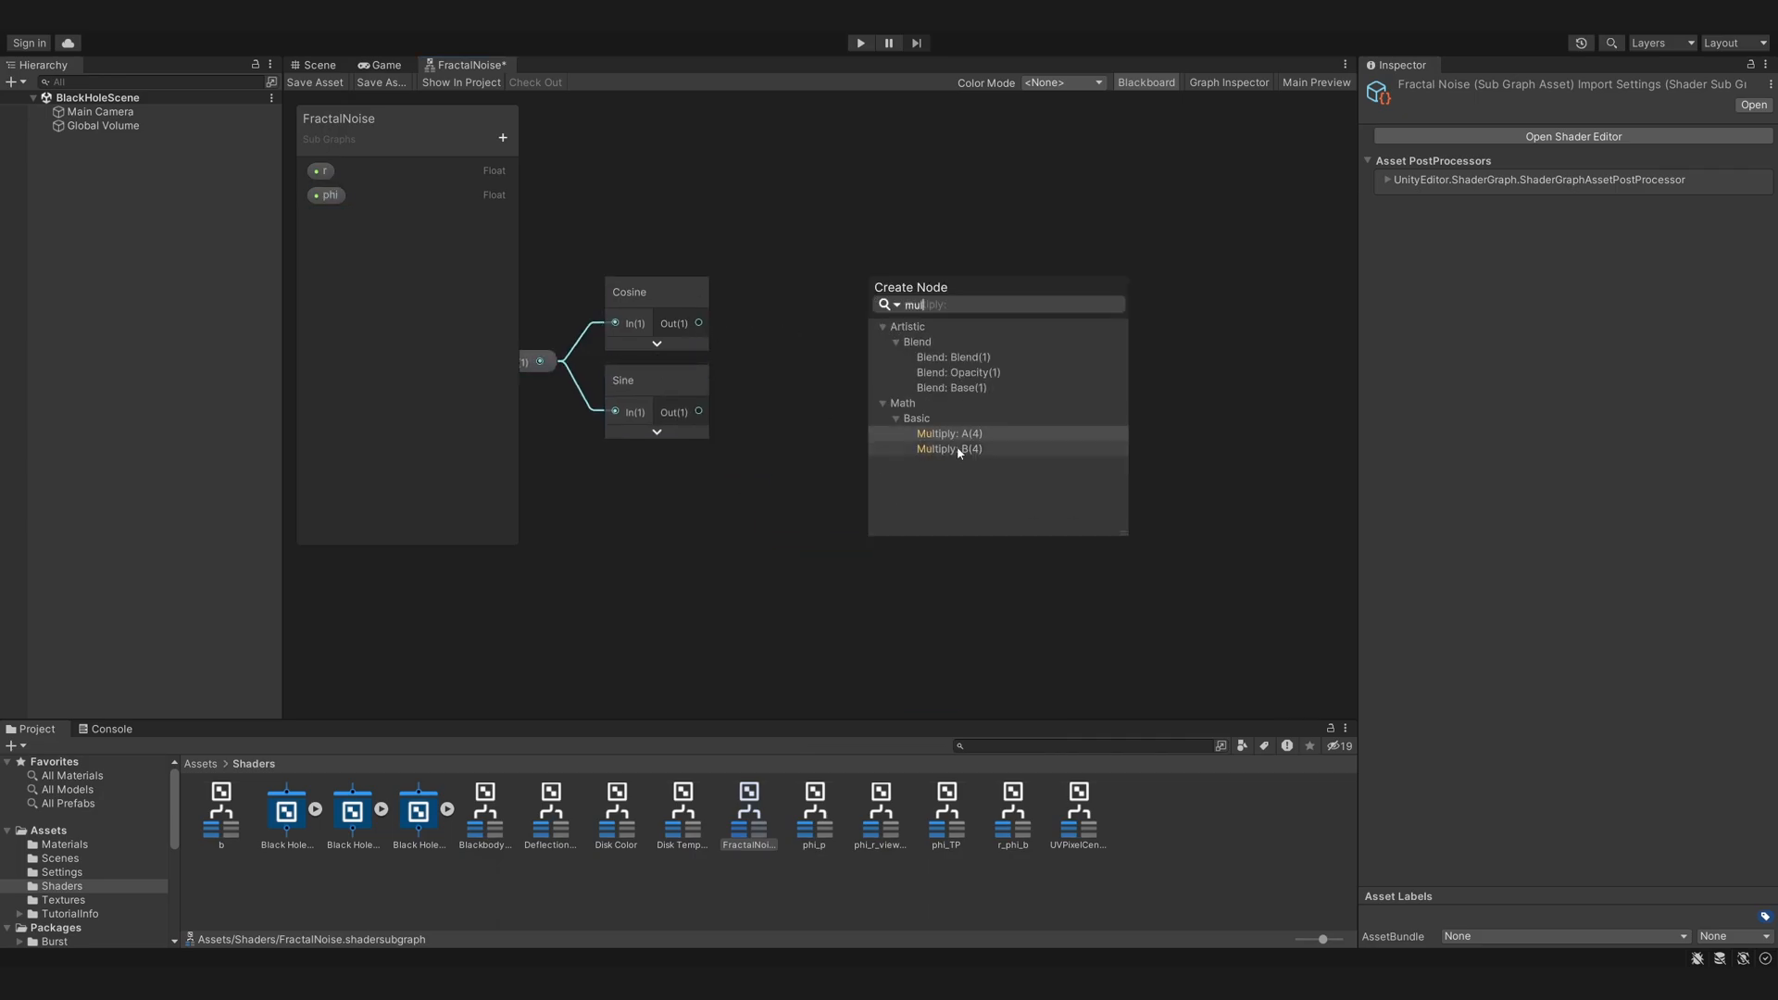
- Combine r-multiplied Cosine and Sine into RG feeding a Gradient Noise node with scale 10
left_click(946, 434)
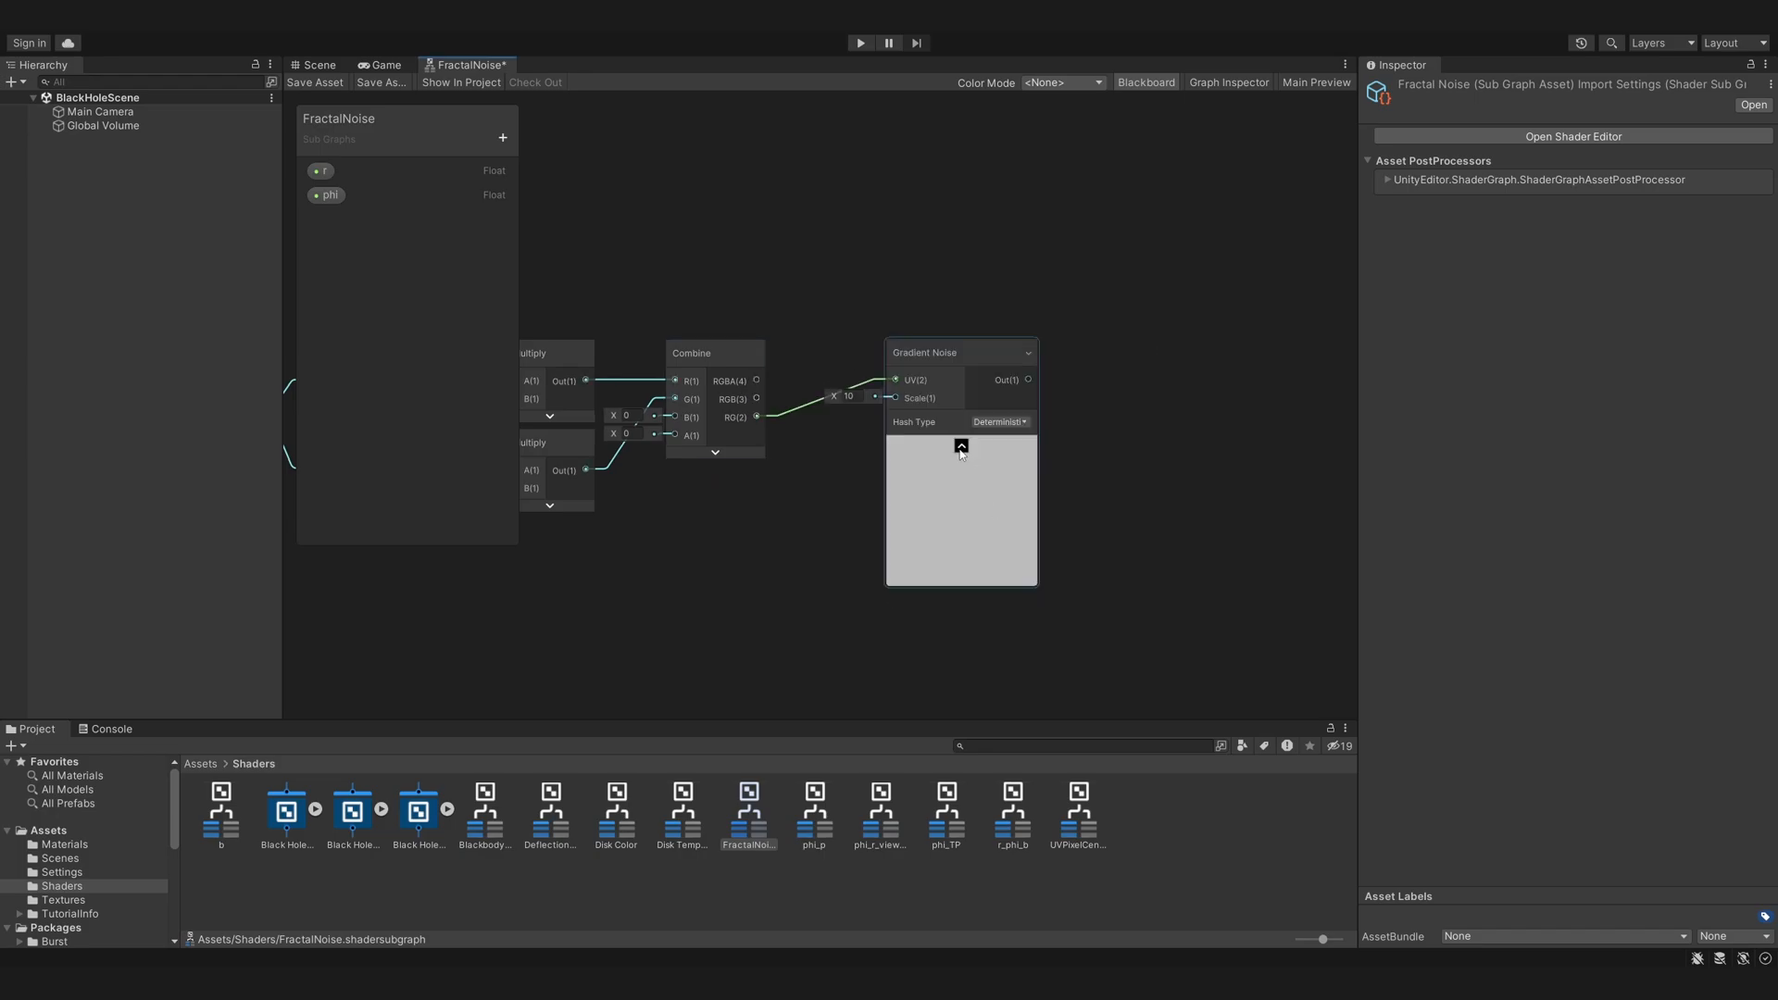
left_click(960, 445)
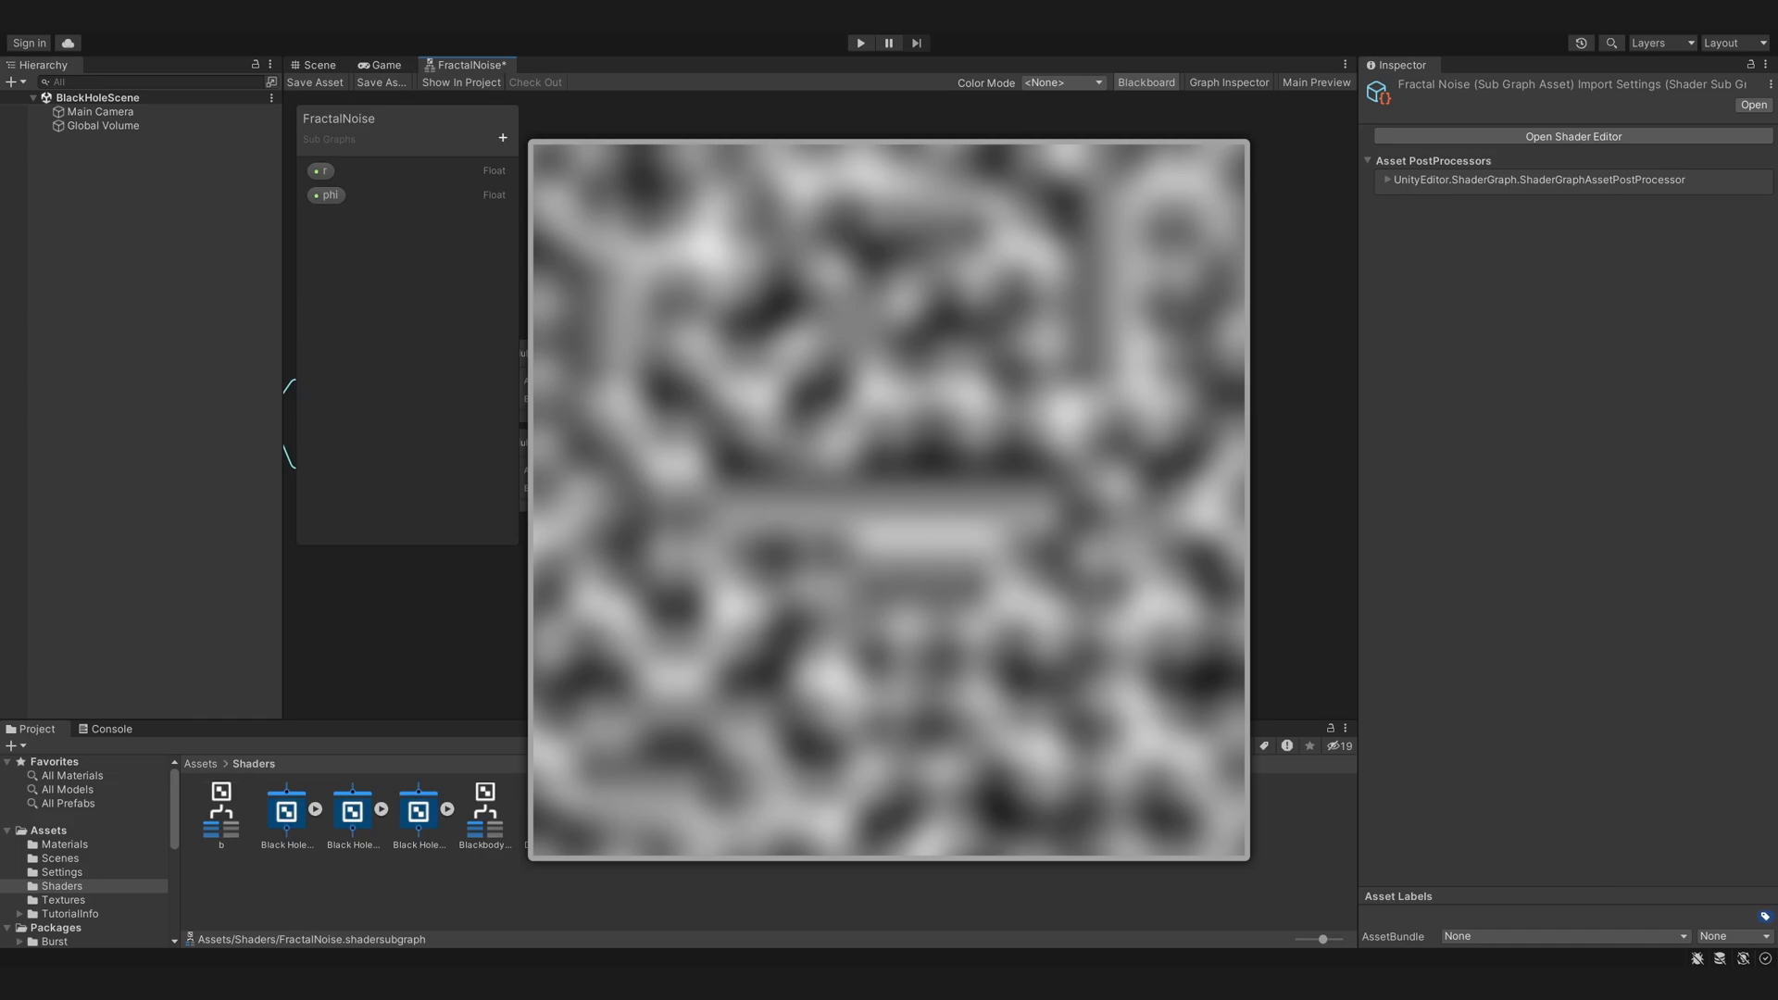
left_click(501, 138)
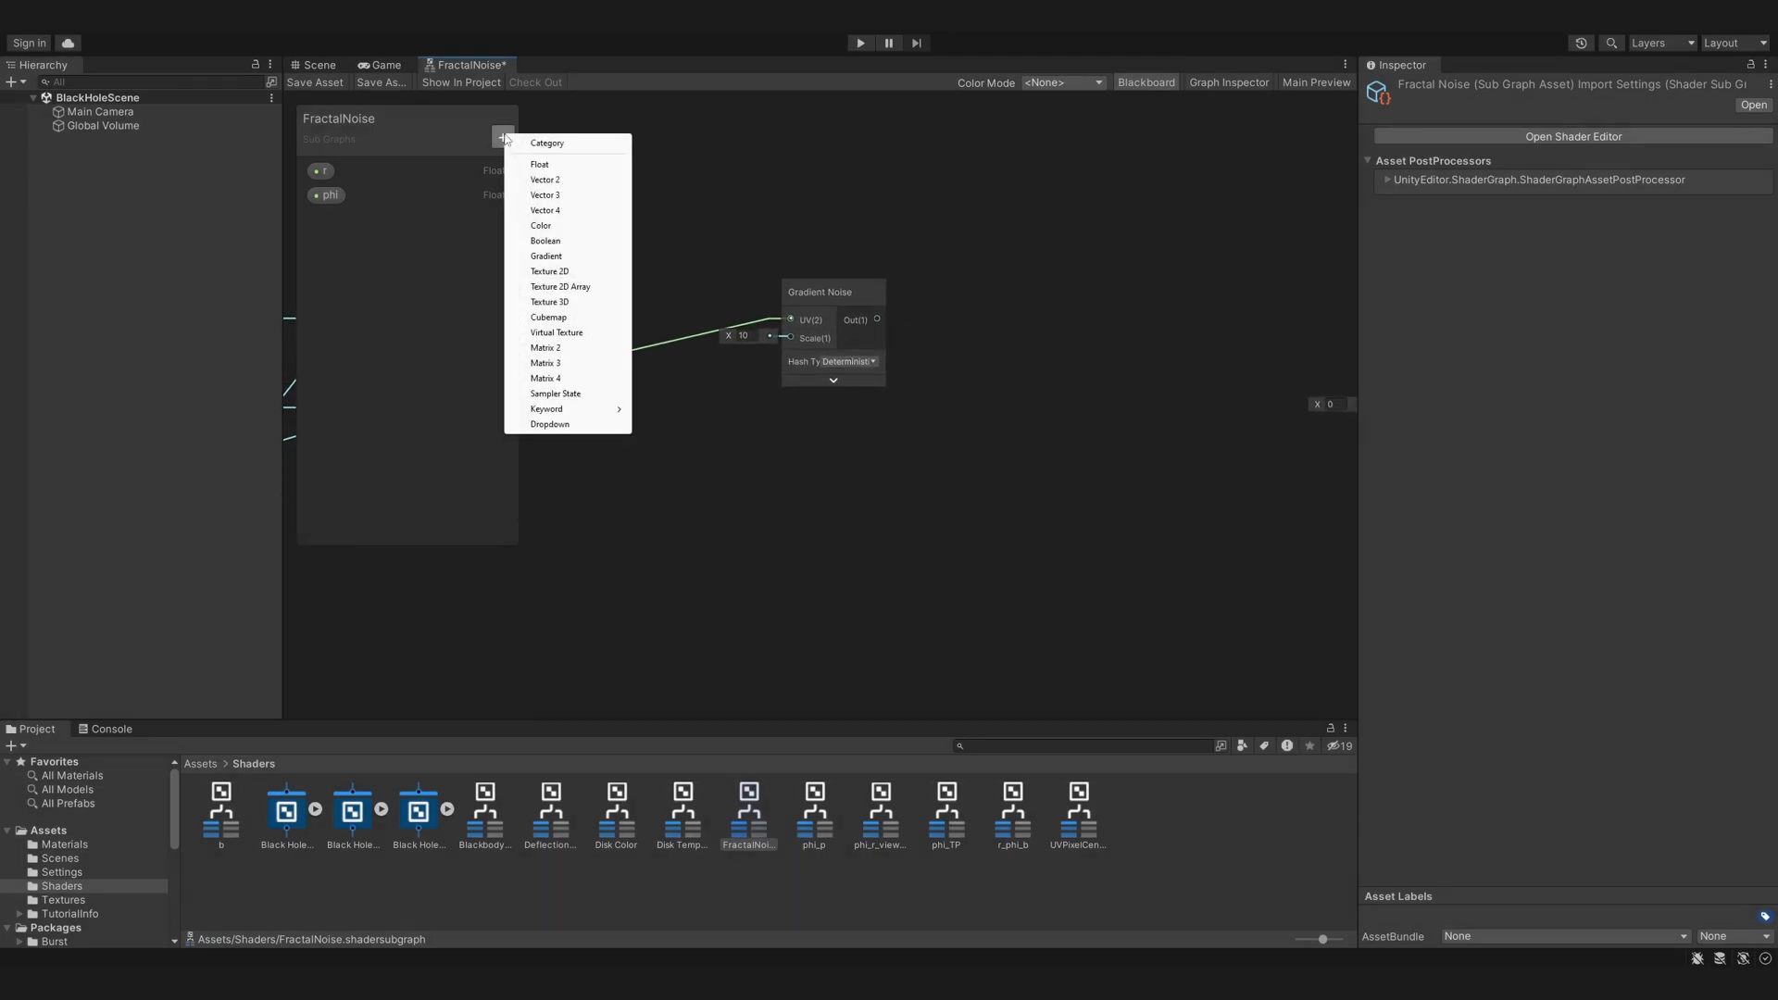
- Add a Texture Scale float and layered Gradient Noise output, then create KeplerianRotatingClumps
left_click(541, 165)
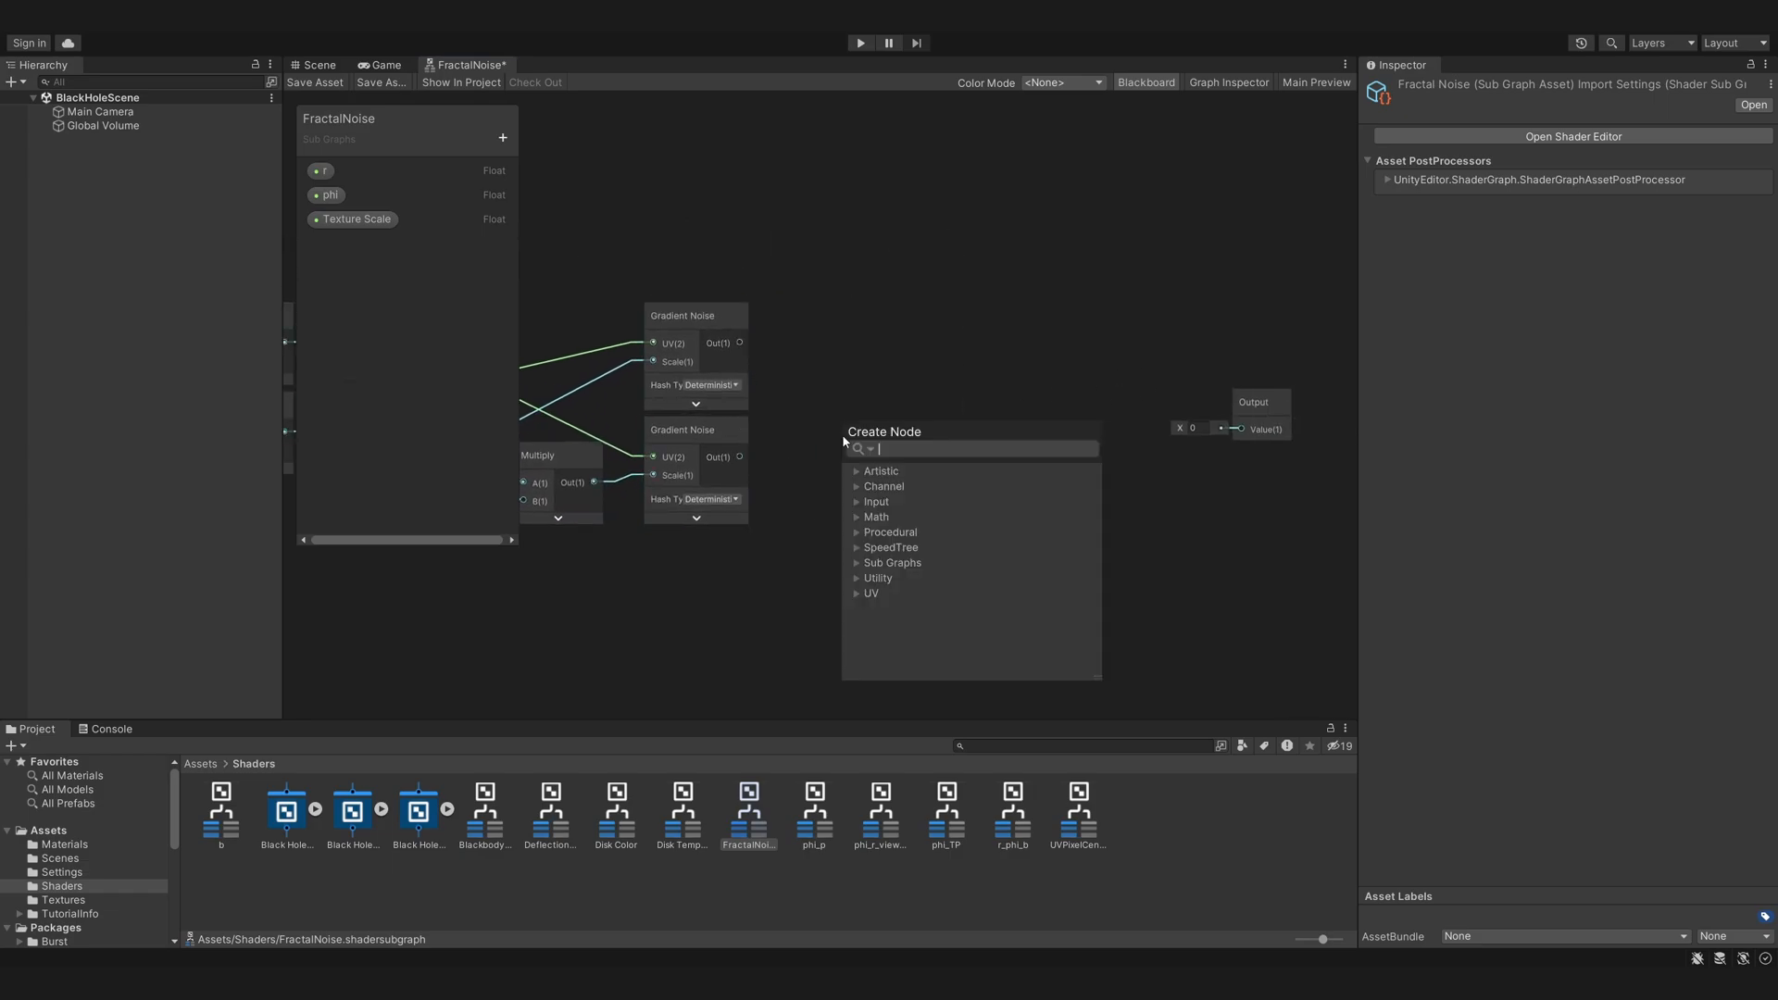
type("add")
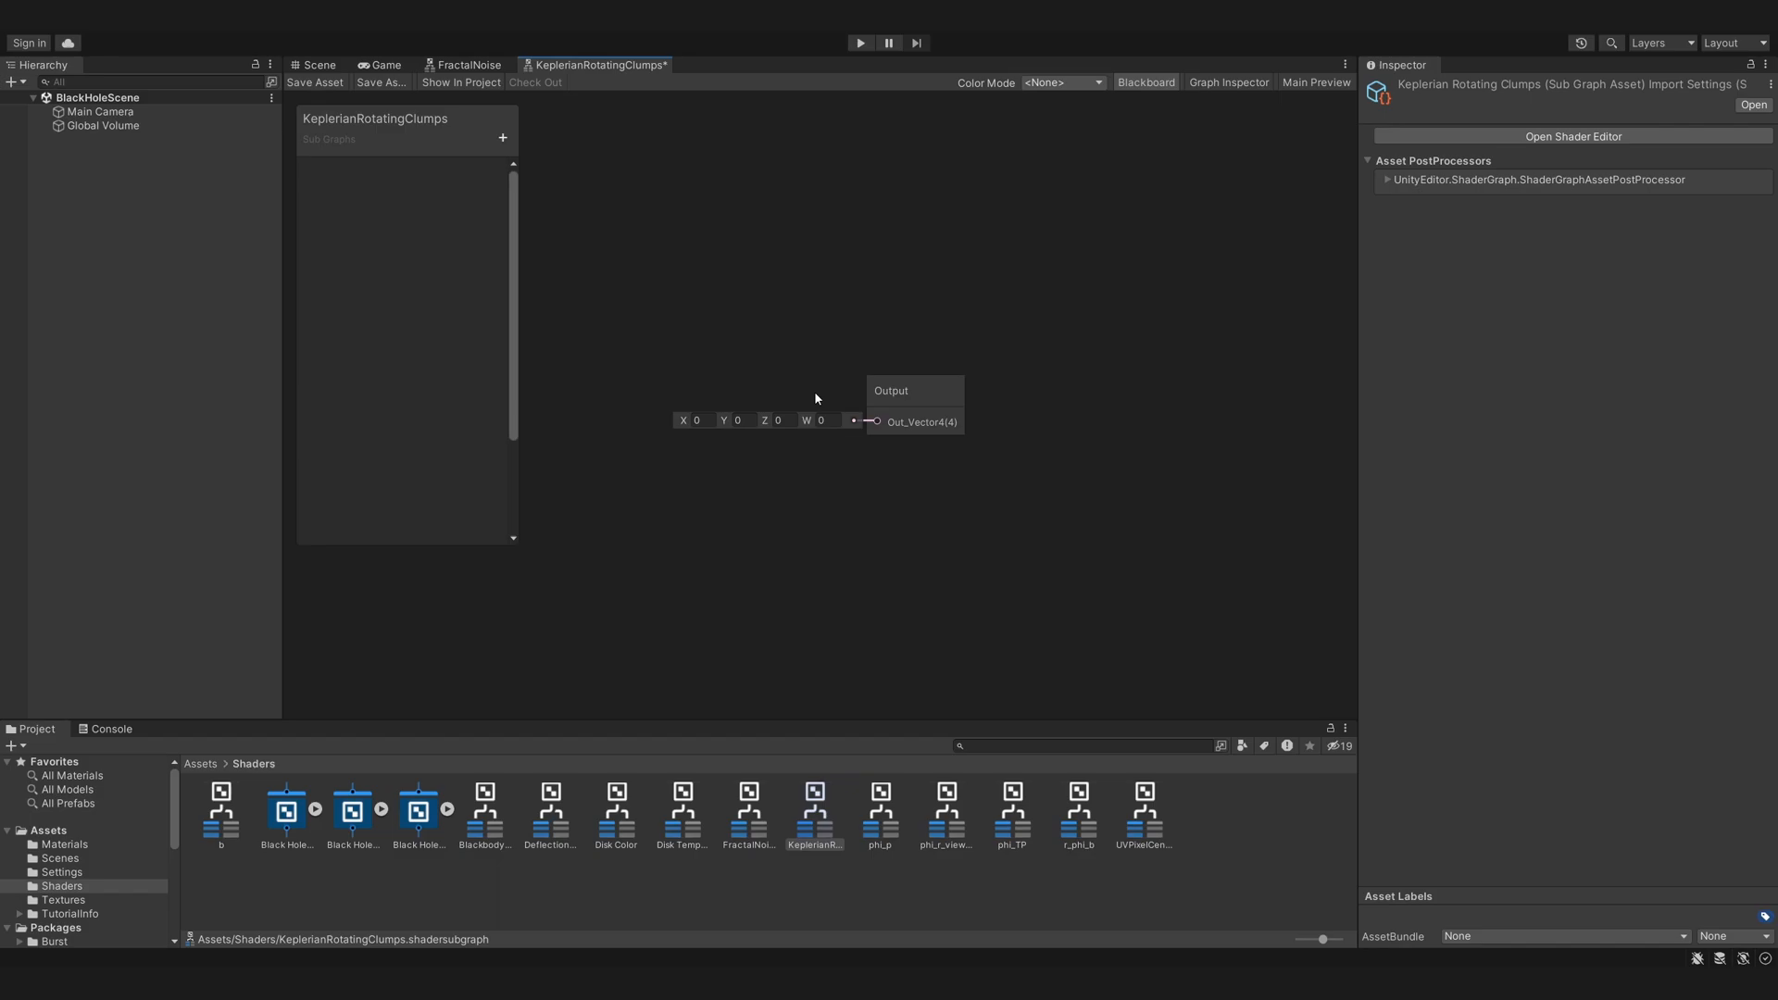
- Add r, phi, Ring Width and Texture Scale floats, wiring them into a FractalNoise node
left_click(501, 137)
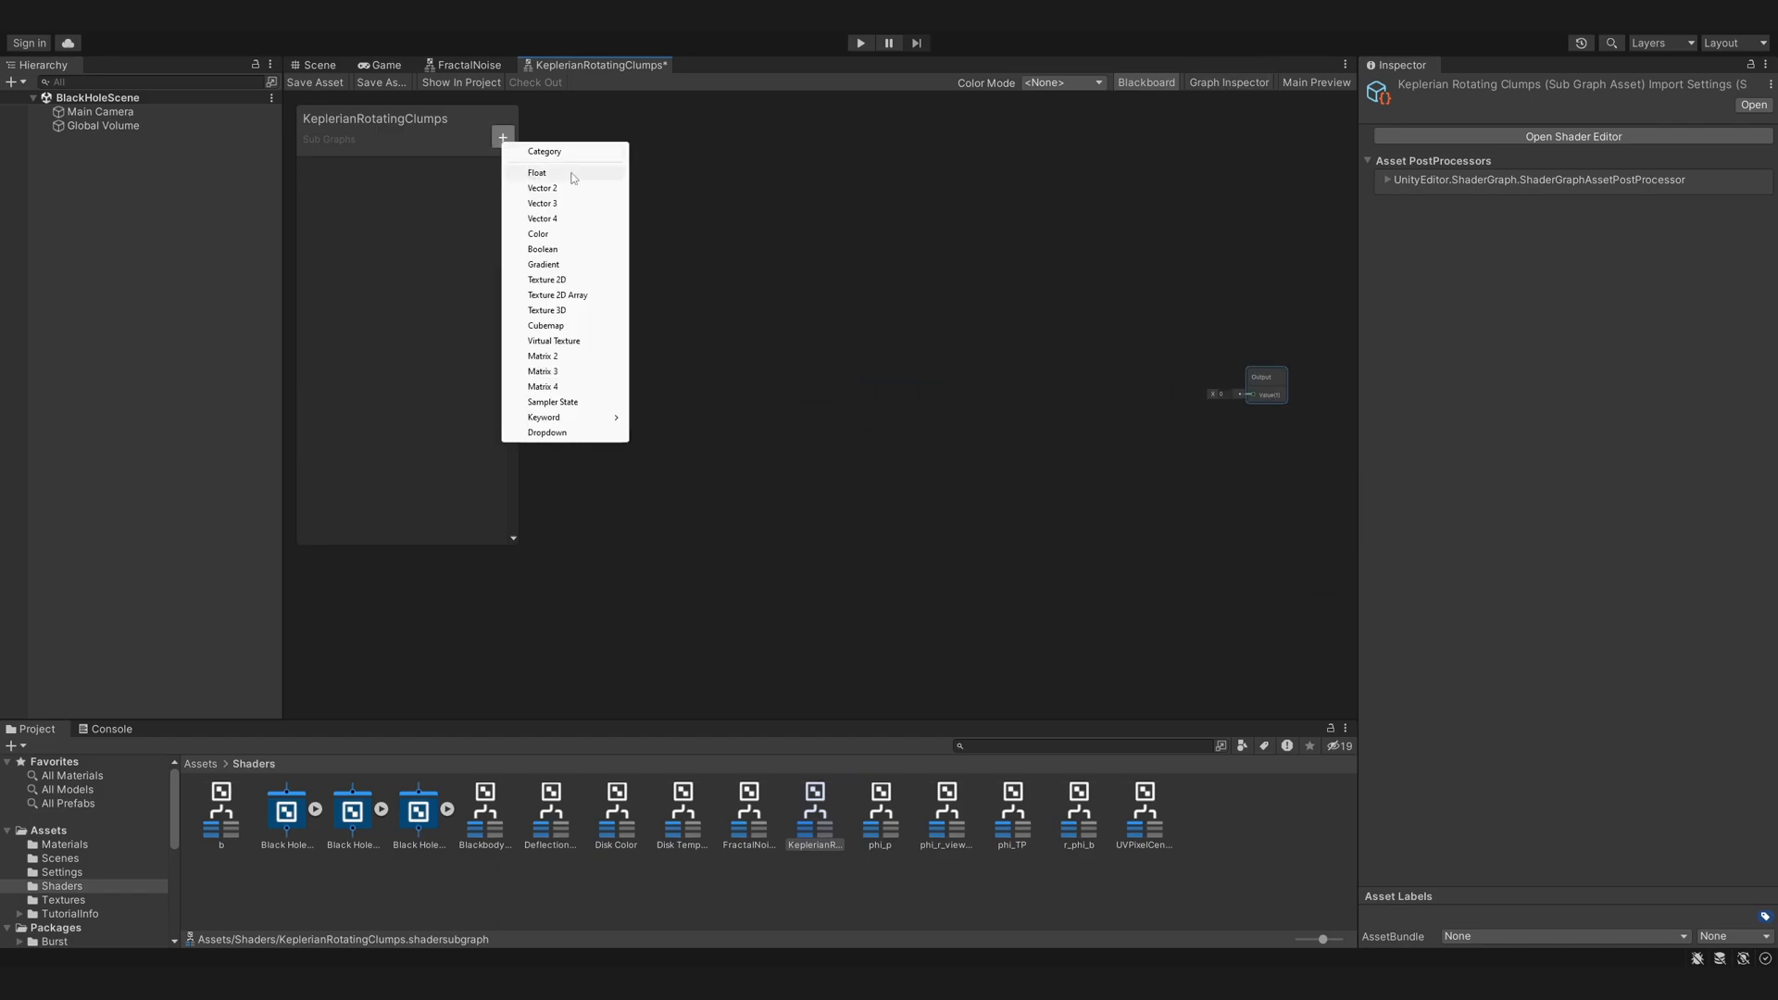
left_click(538, 172)
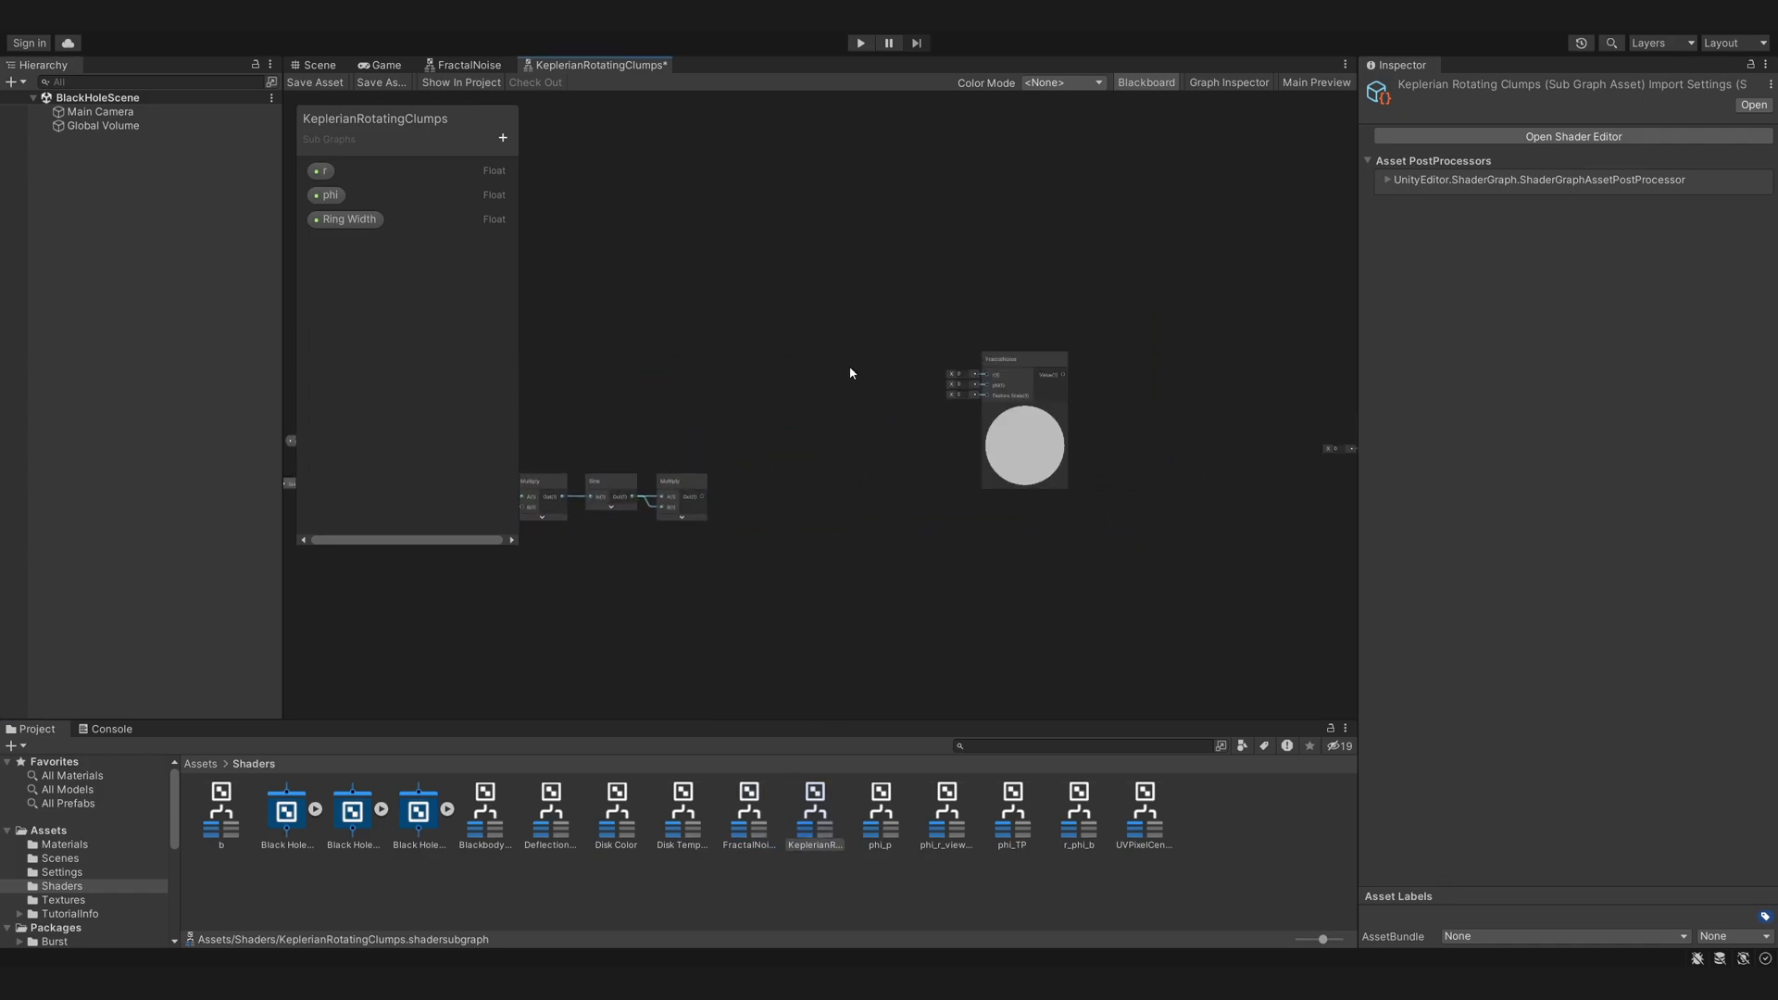
left_click(501, 137)
type("Texture Scale")
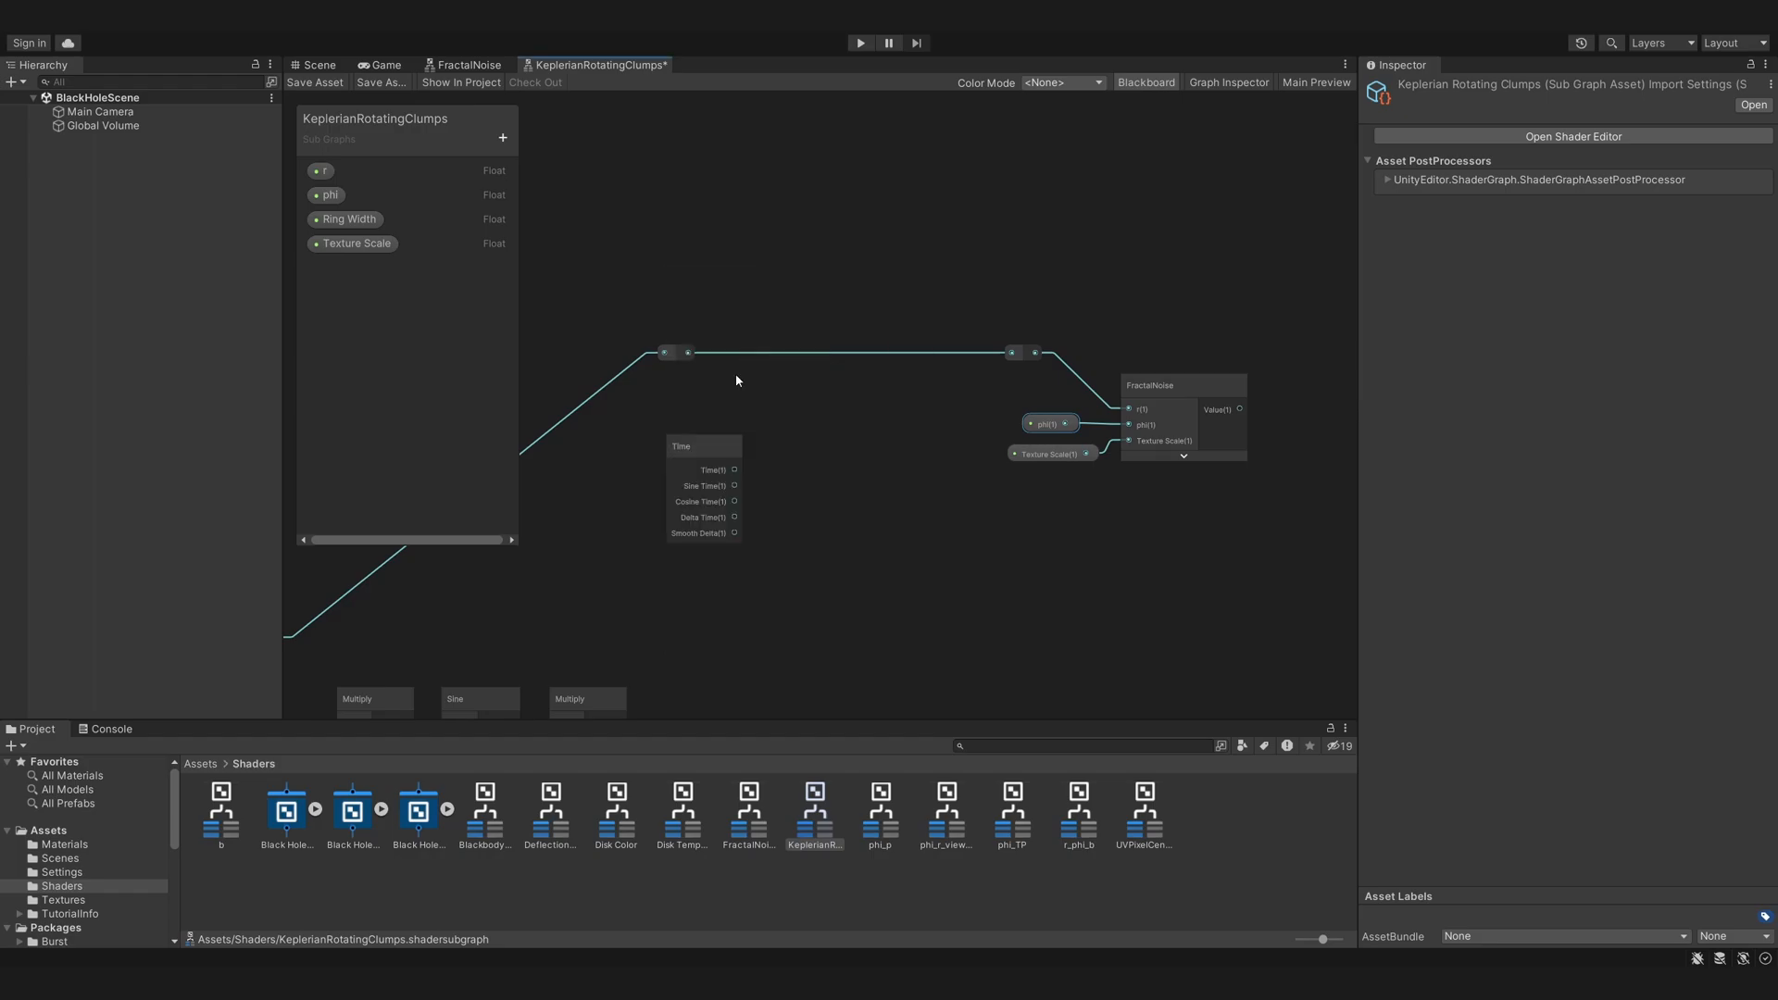
- Add Rotation Speed, offset phi by Time × speed × r^-1.5, and Lerp the noise
left_click(502, 137)
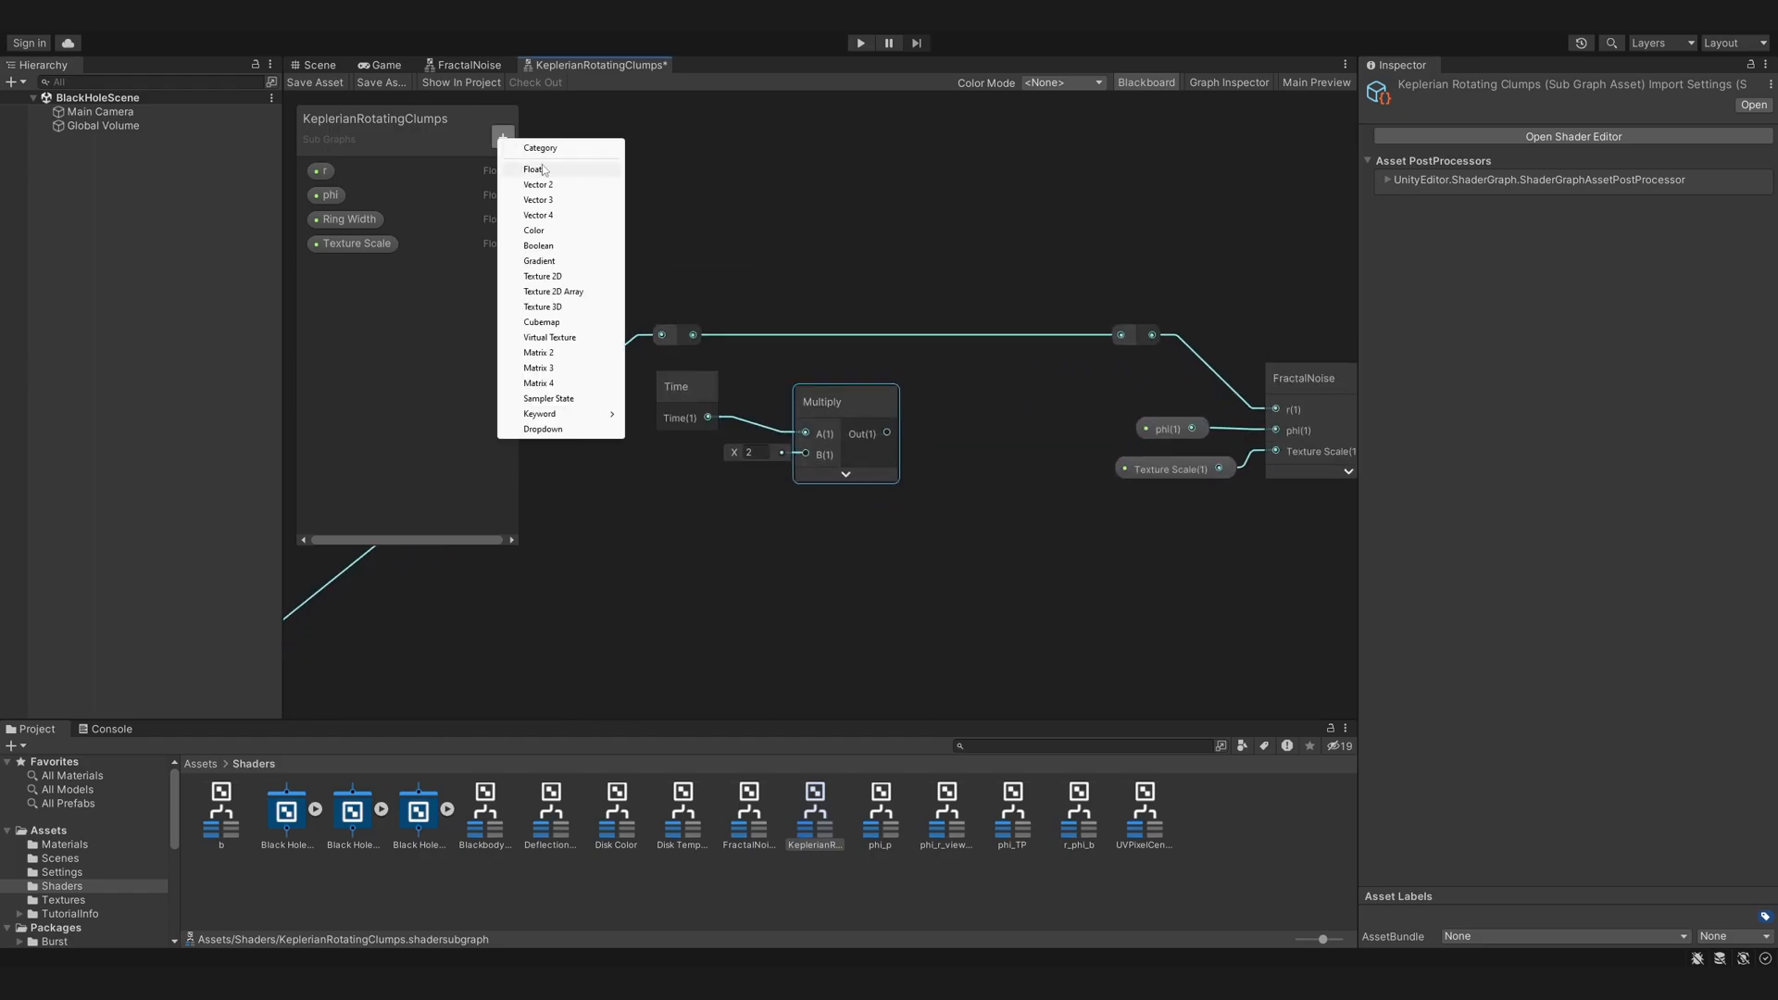
left_click(531, 168)
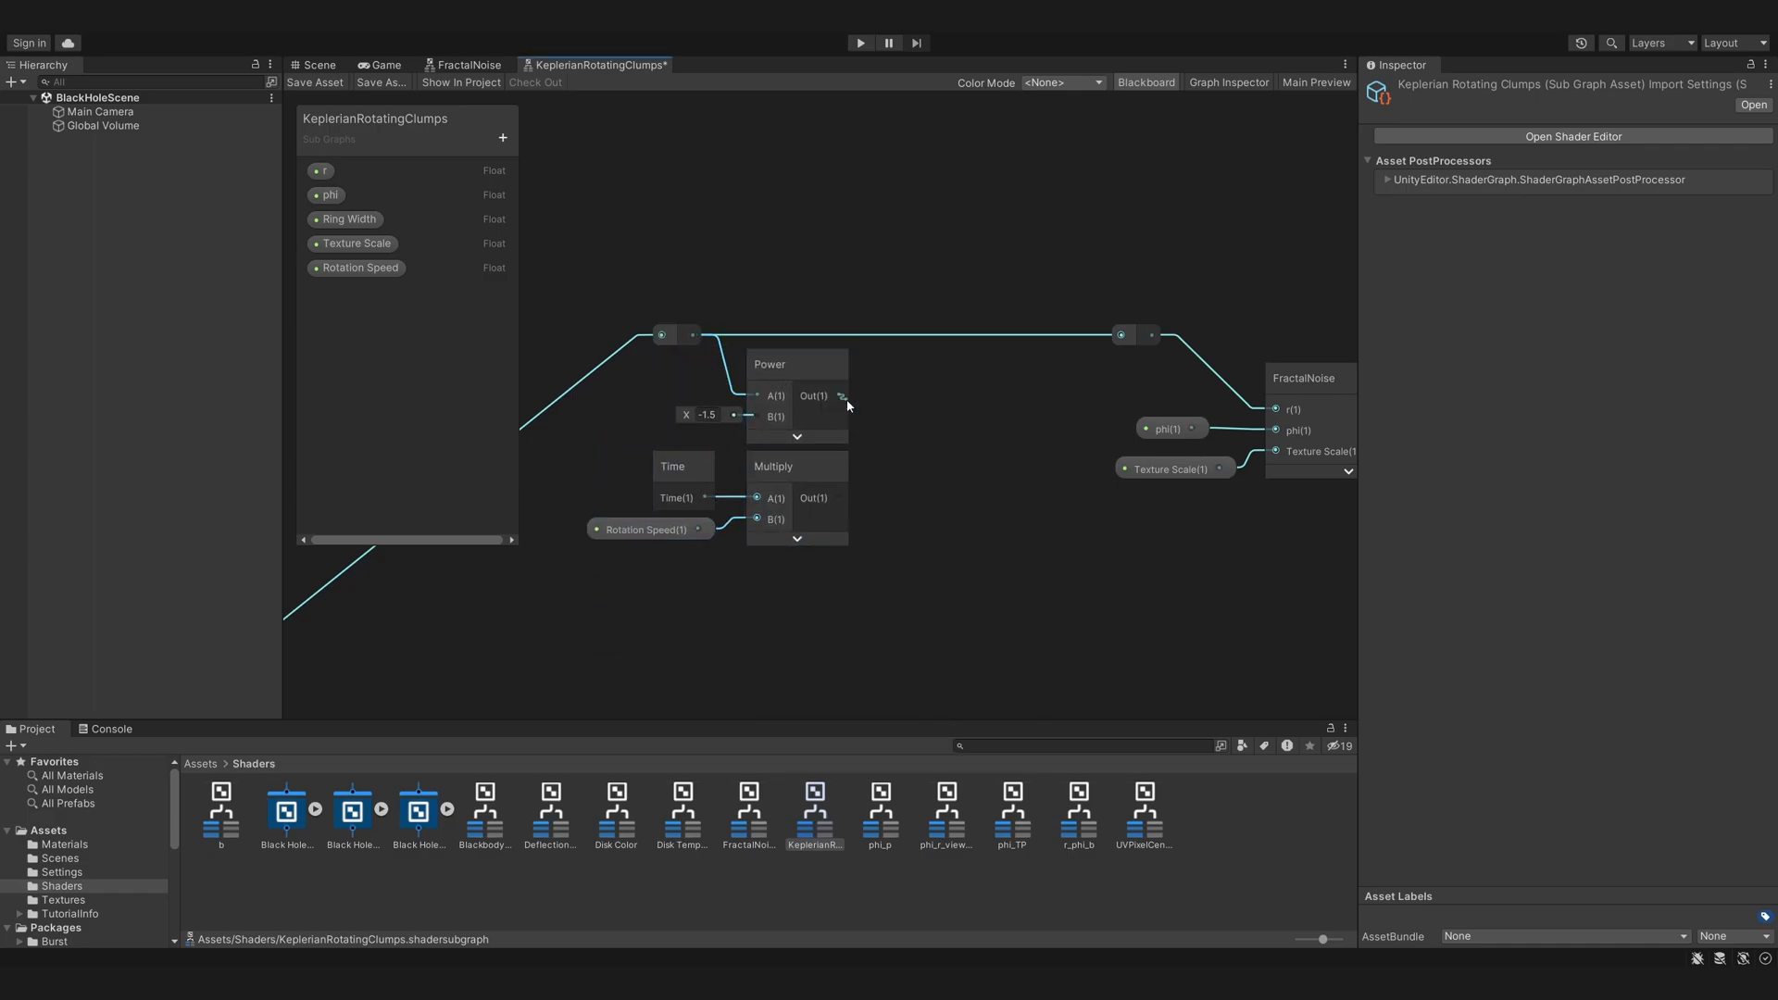
type("add")
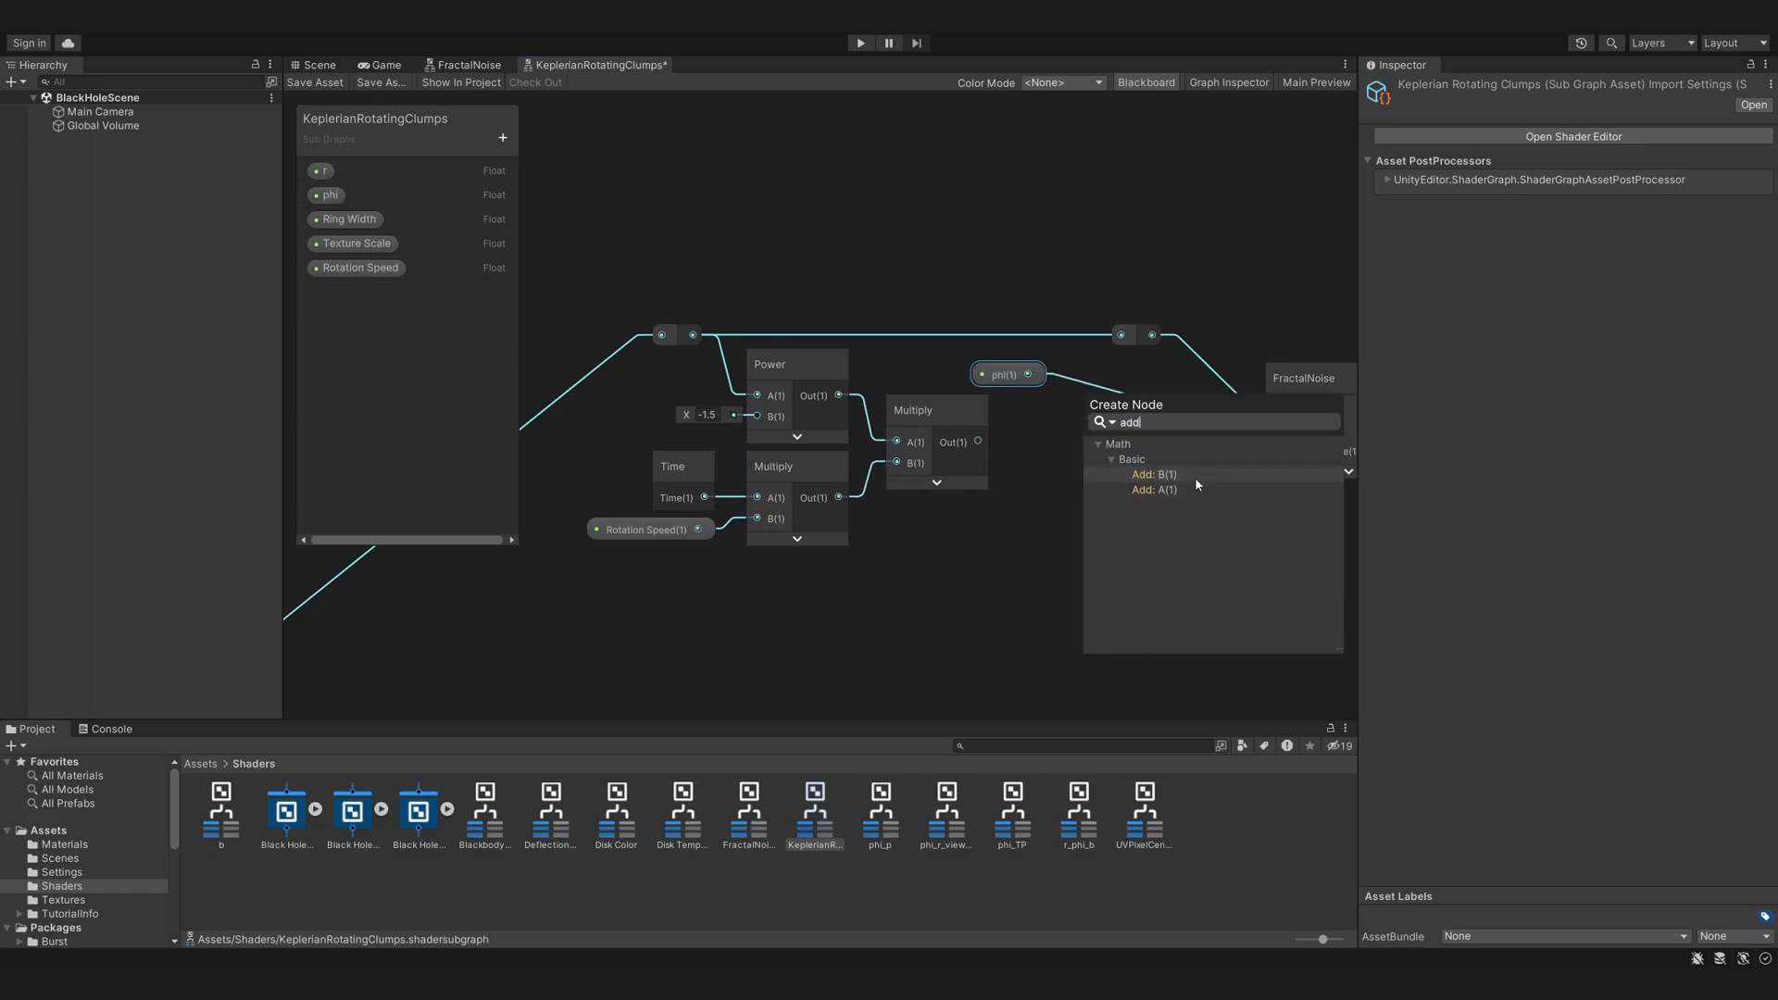
left_click(1153, 474)
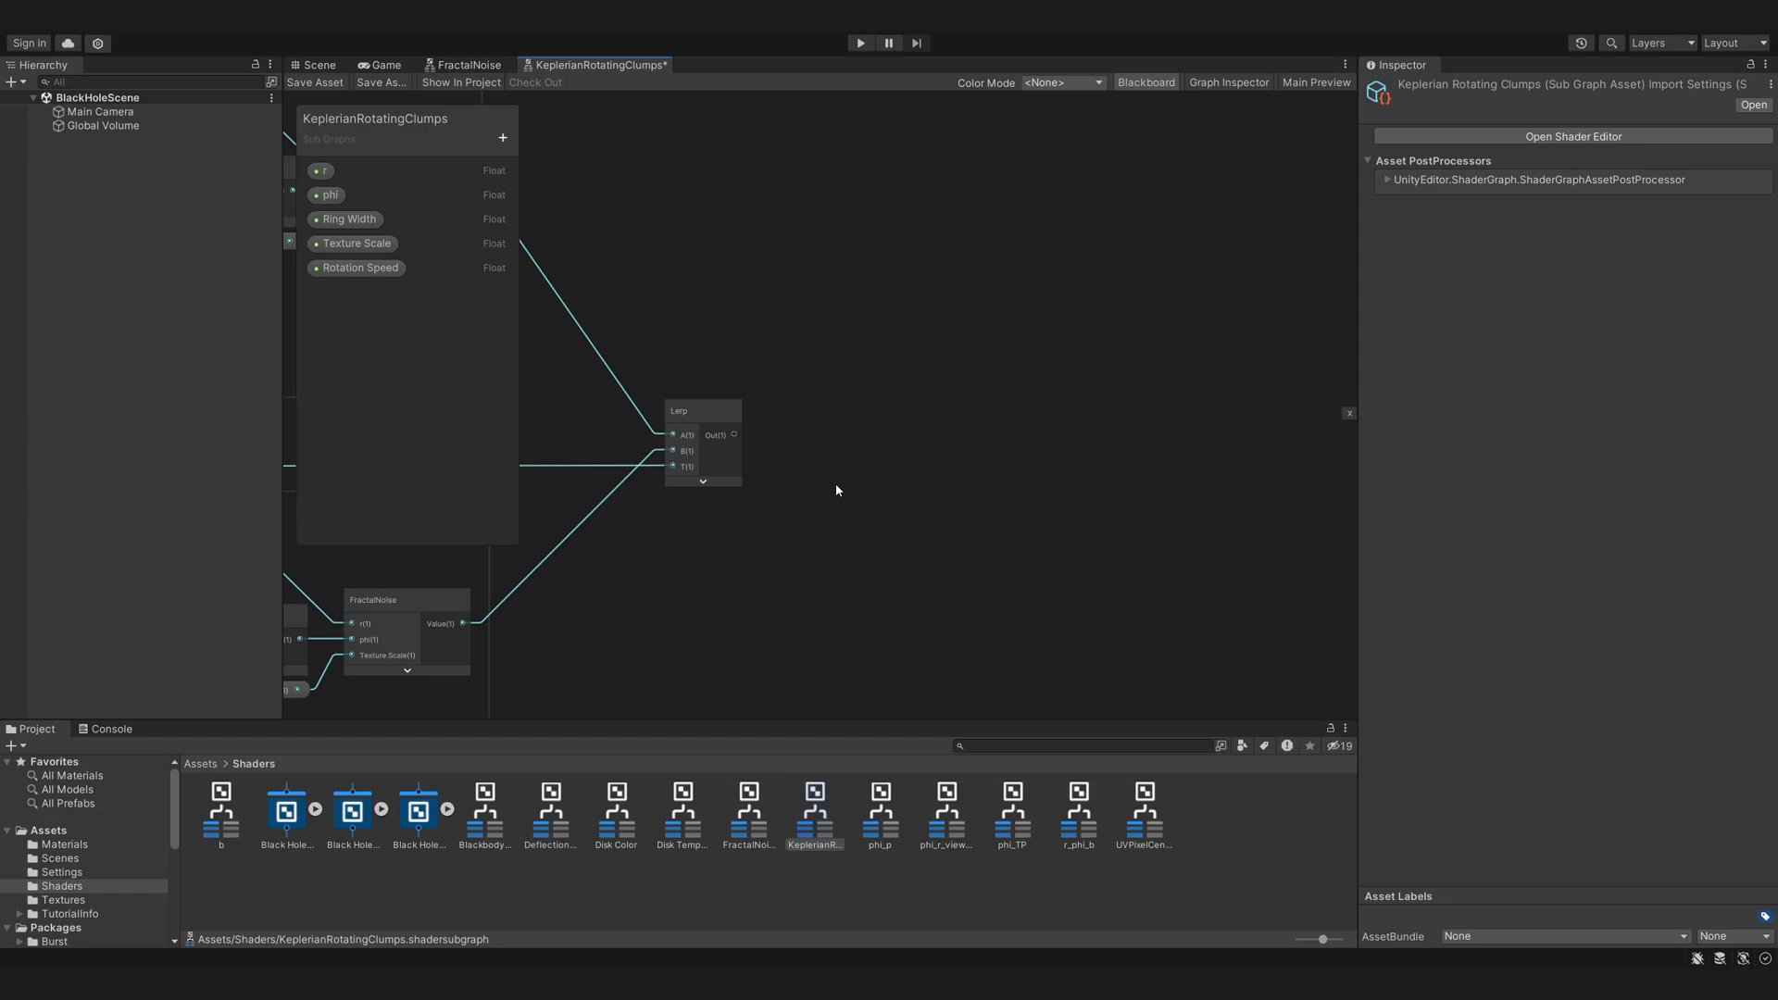
- Remap the Lerp with Density Gradient and Range properties, clamp to Output, and reopen Black Hole Shader Ep06
right_click(833, 484)
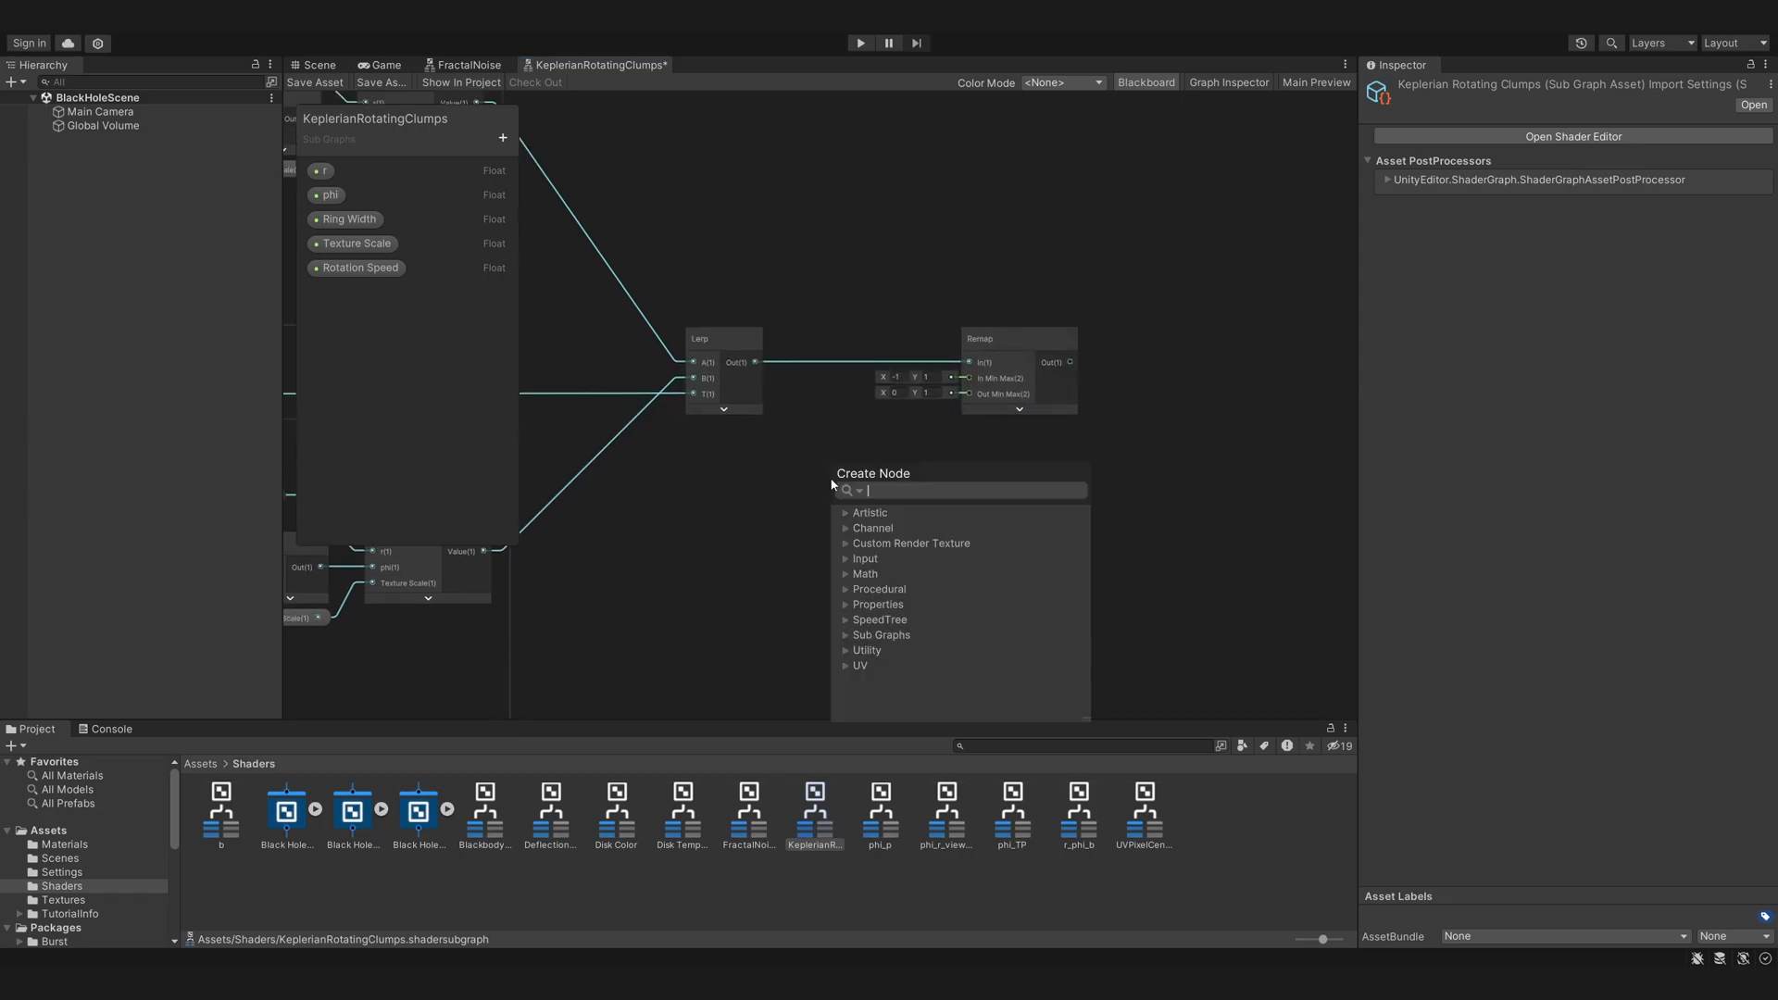
type("Density Gradient Low")
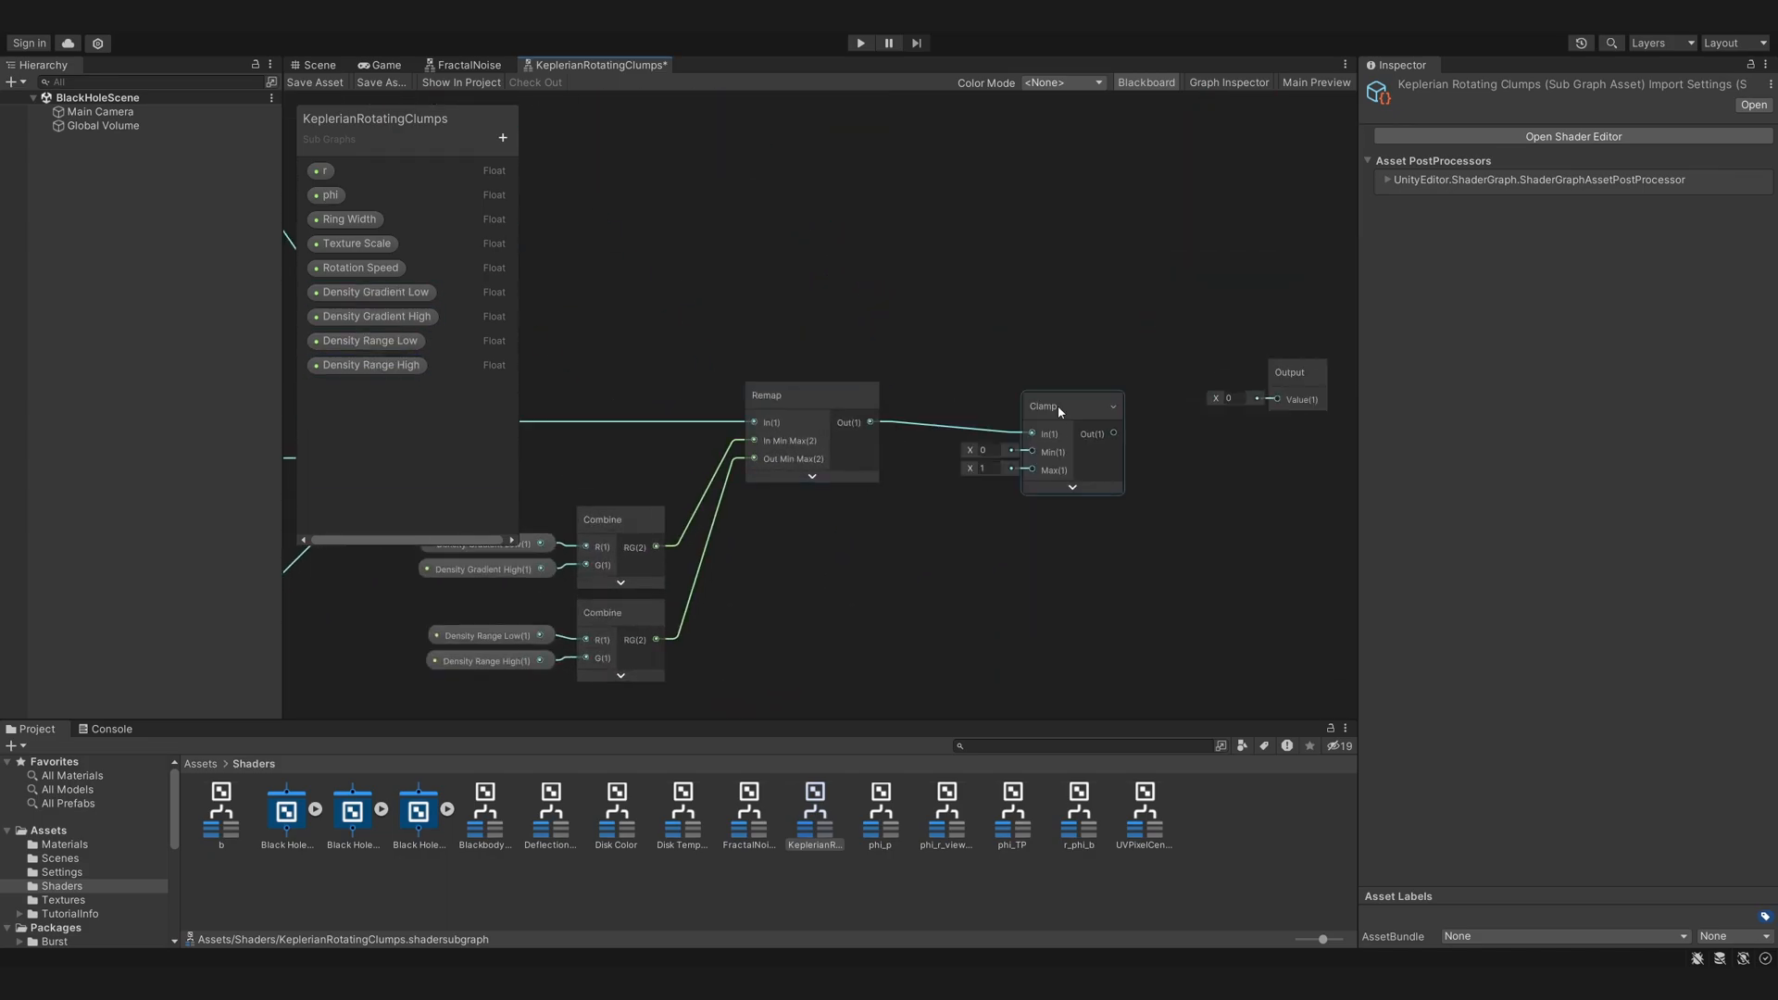
double_click(485, 808)
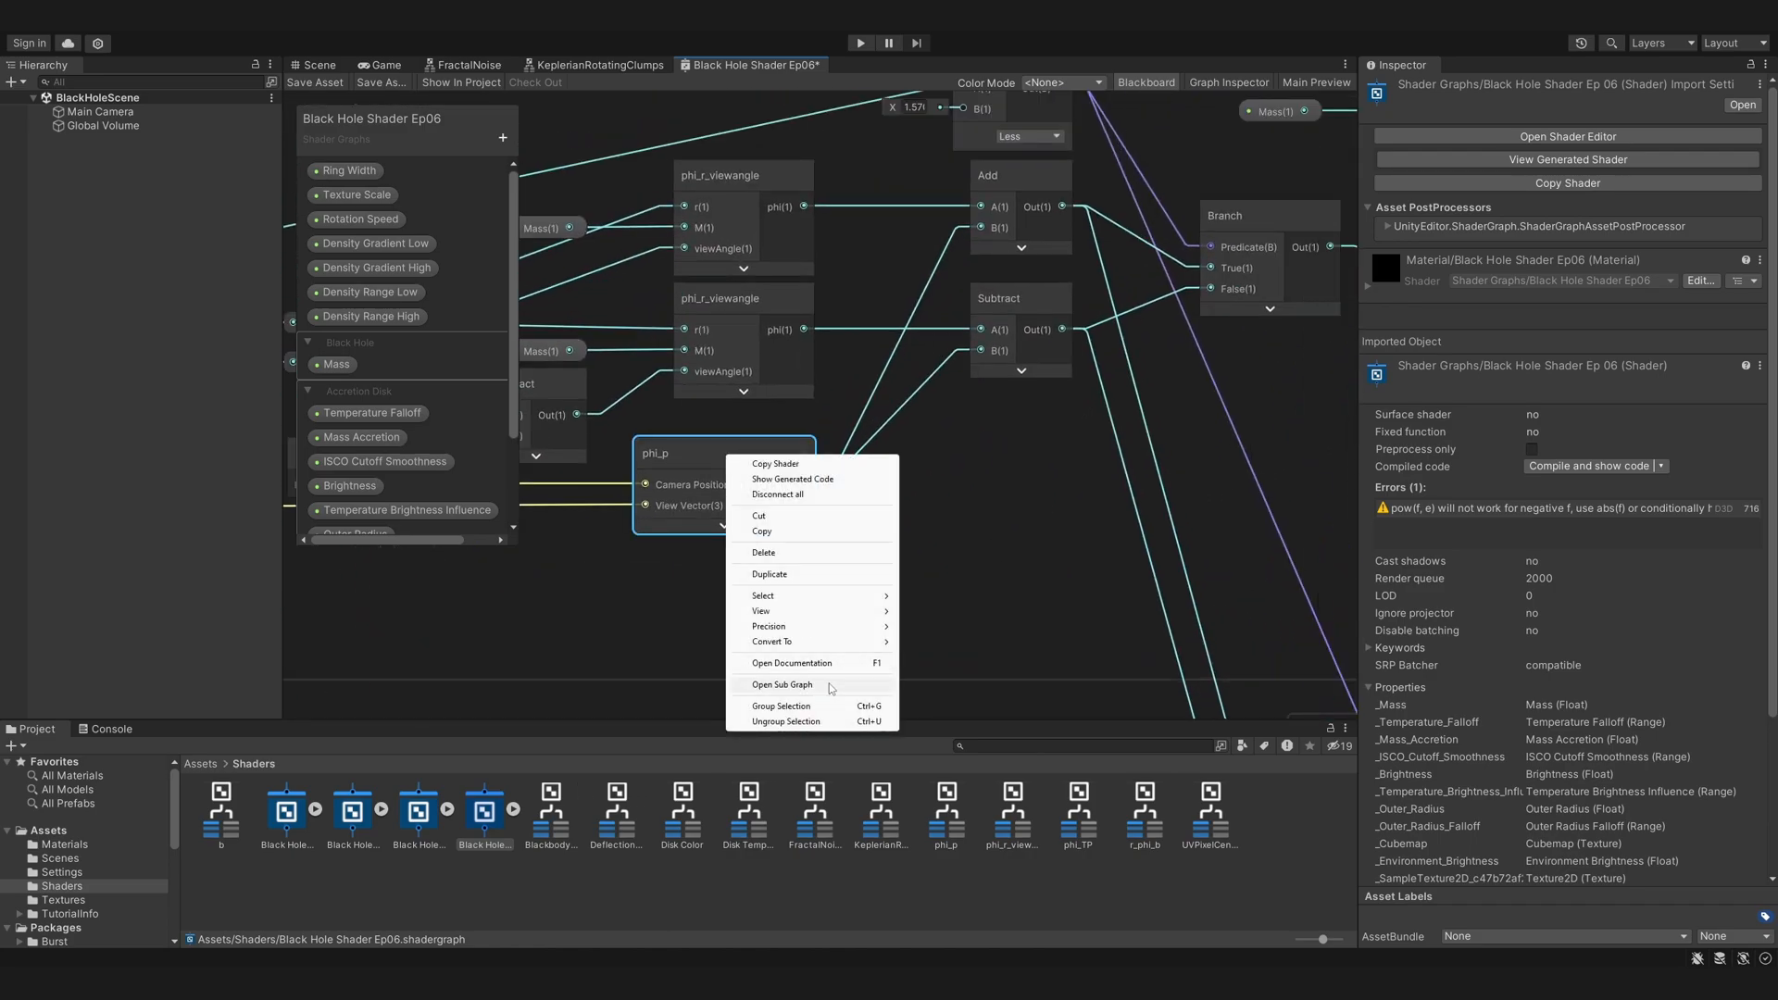
- Add a Split into Arctangent2 phi_d output to phi_p and save the asset
left_click(781, 684)
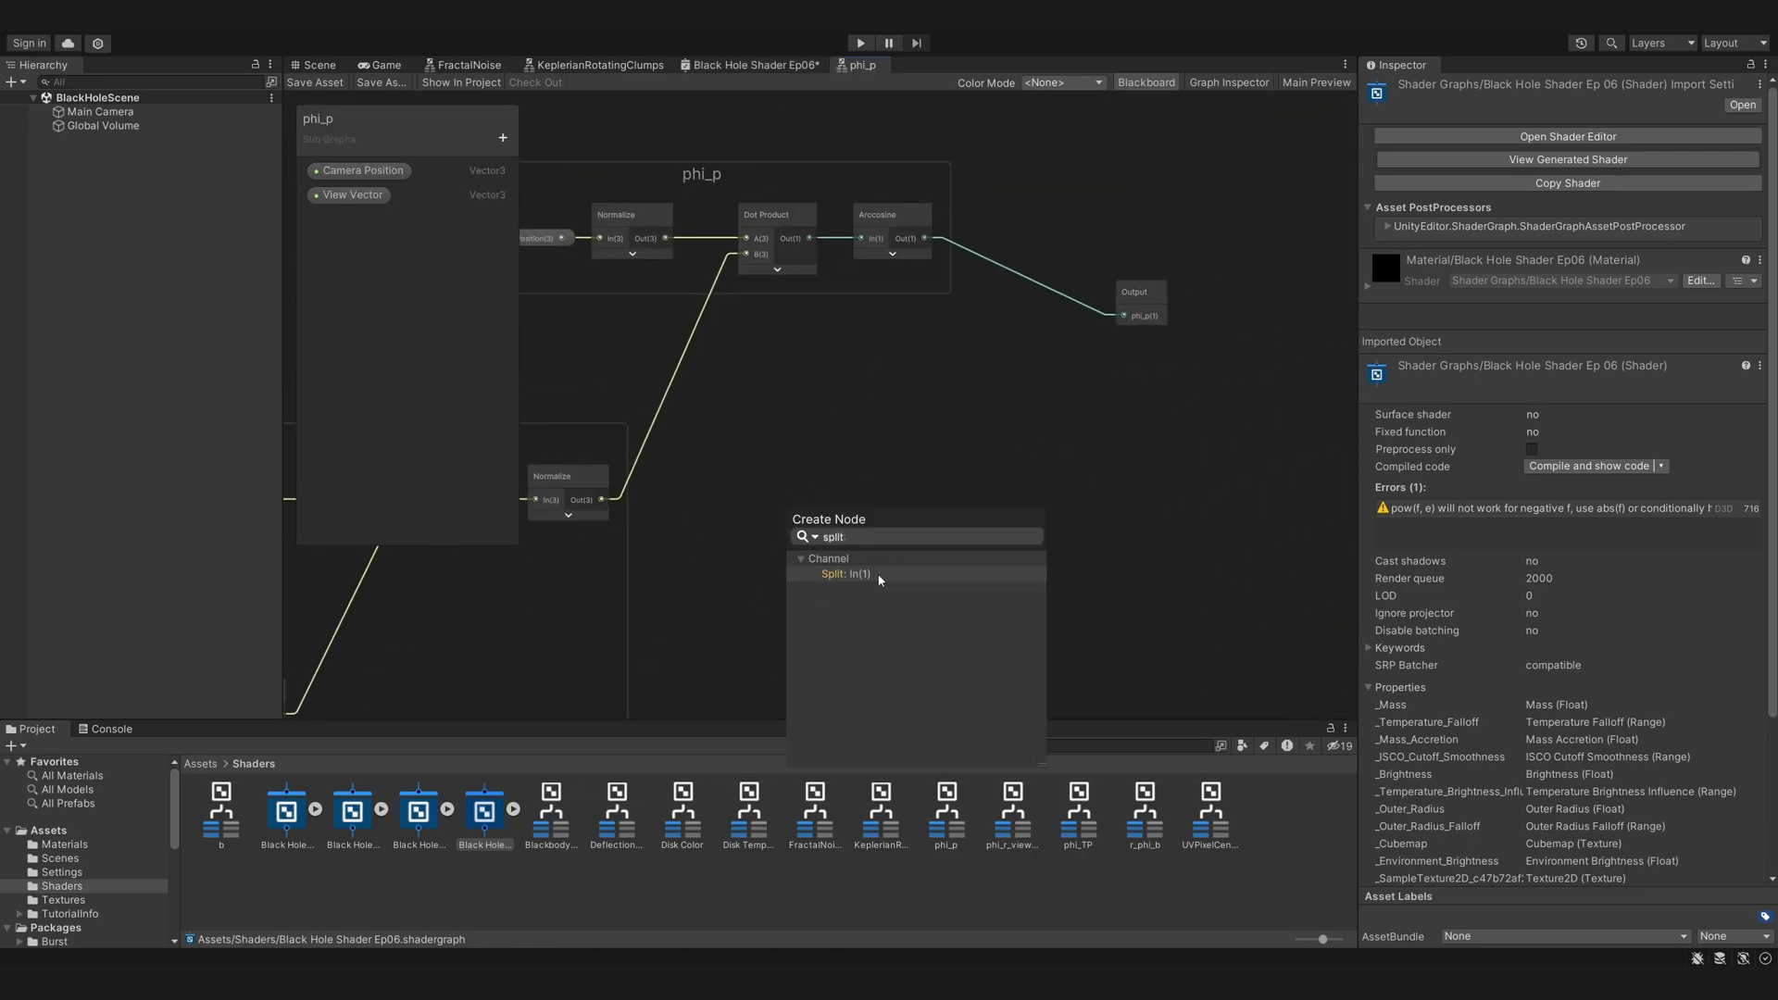
left_click(844, 575)
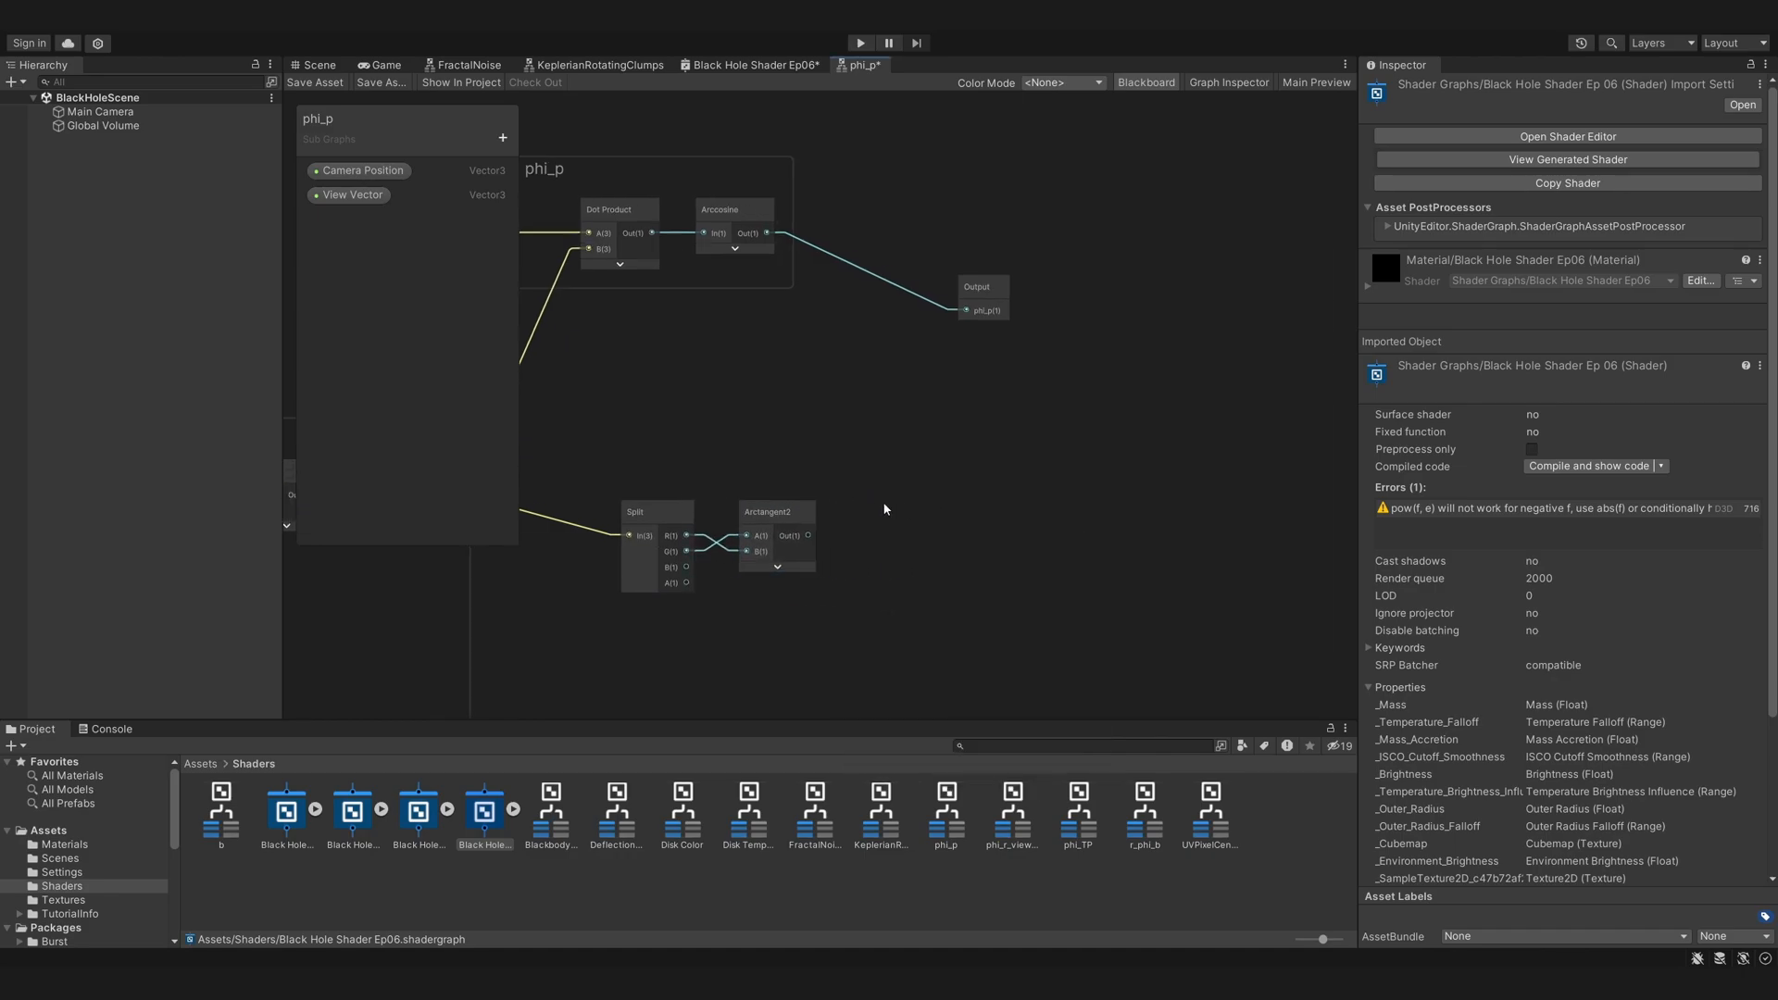
left_click(1227, 81)
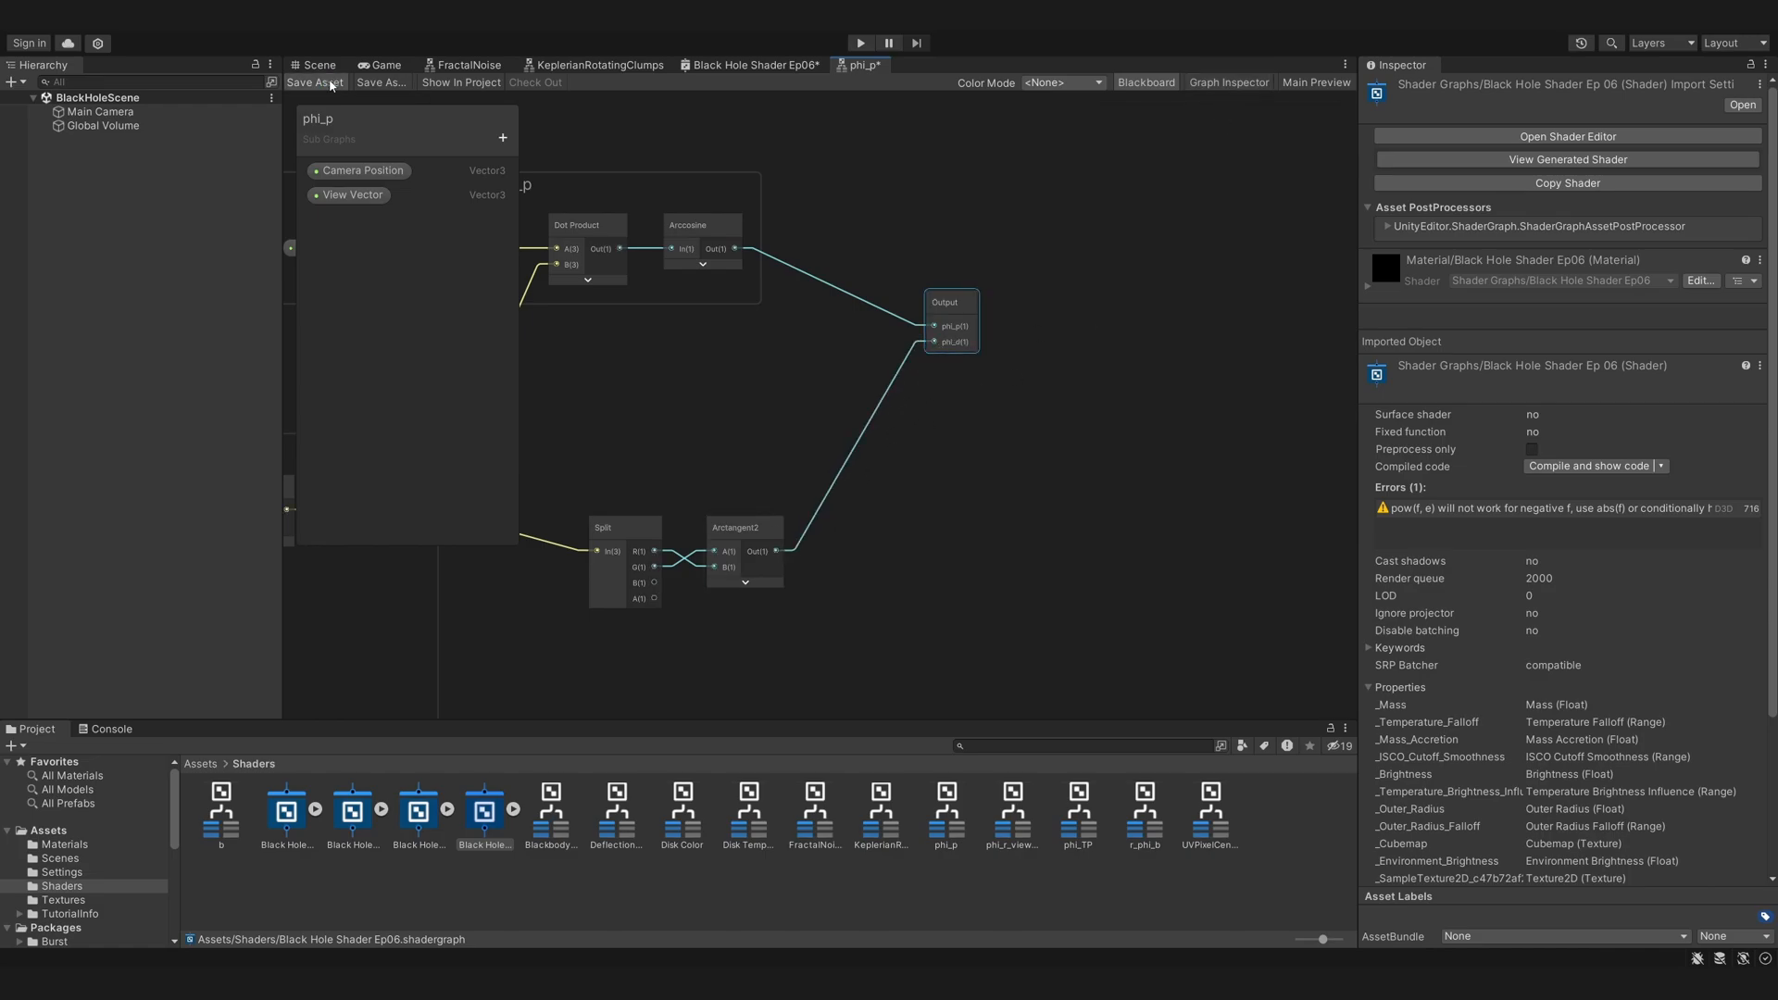
left_click(752, 64)
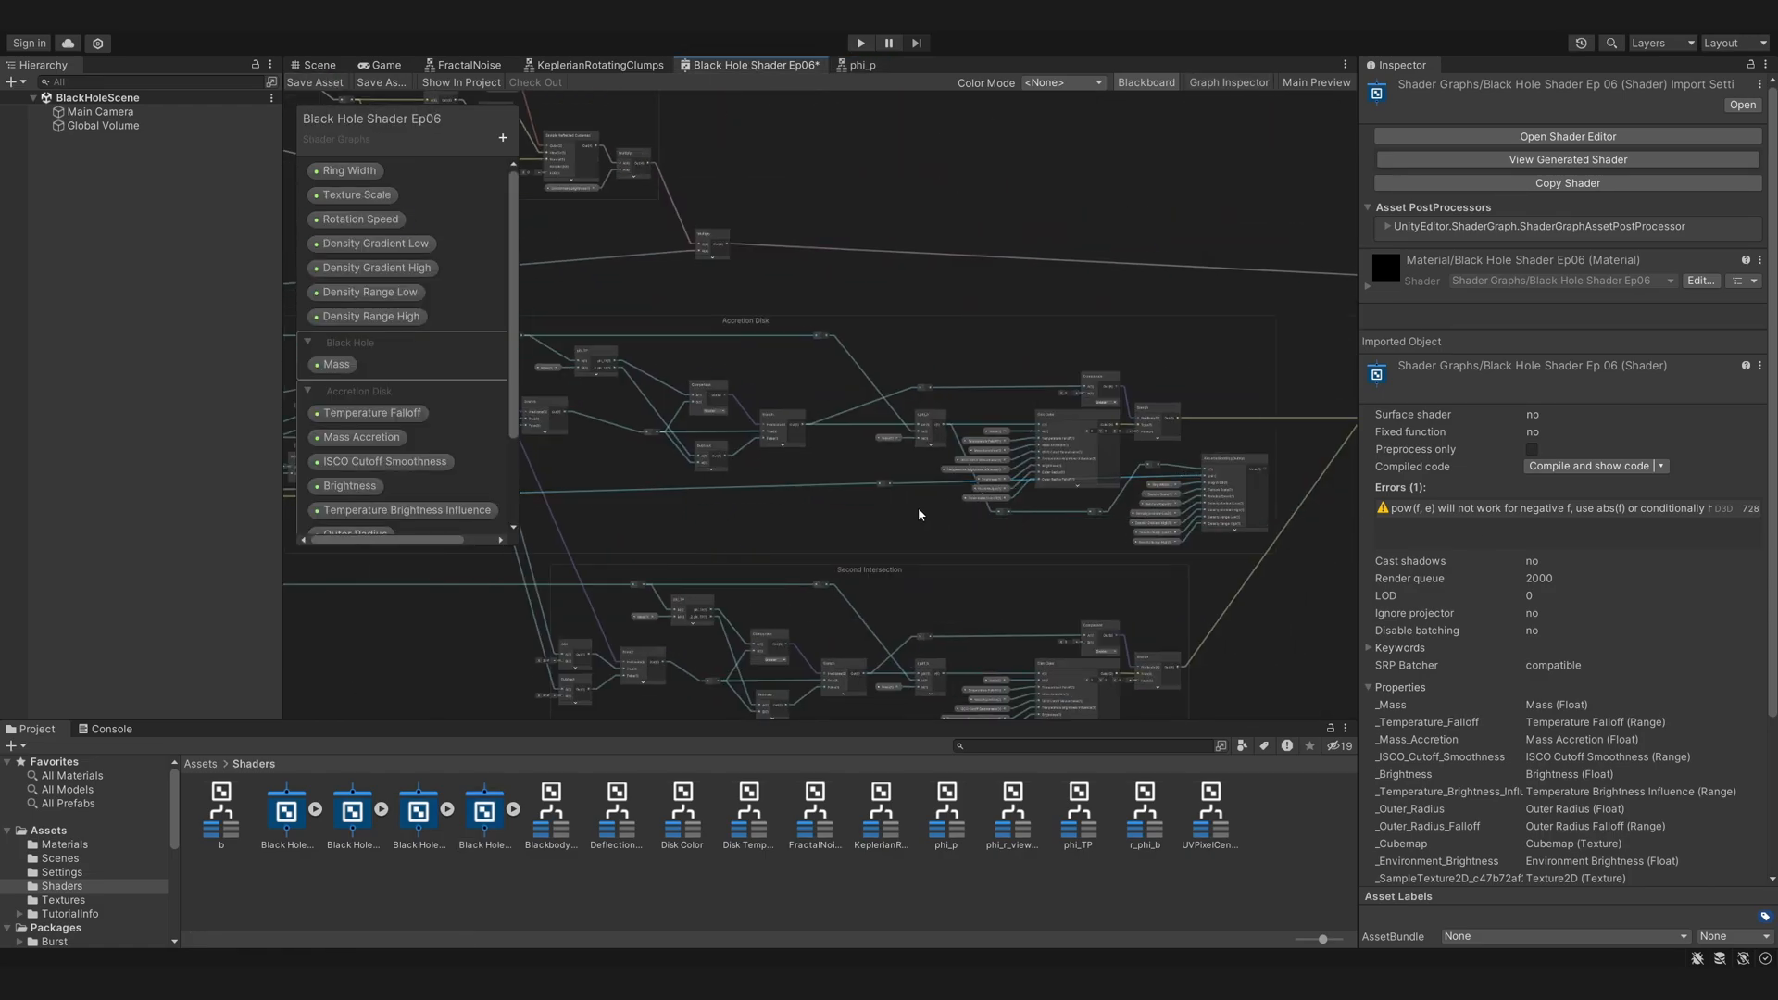